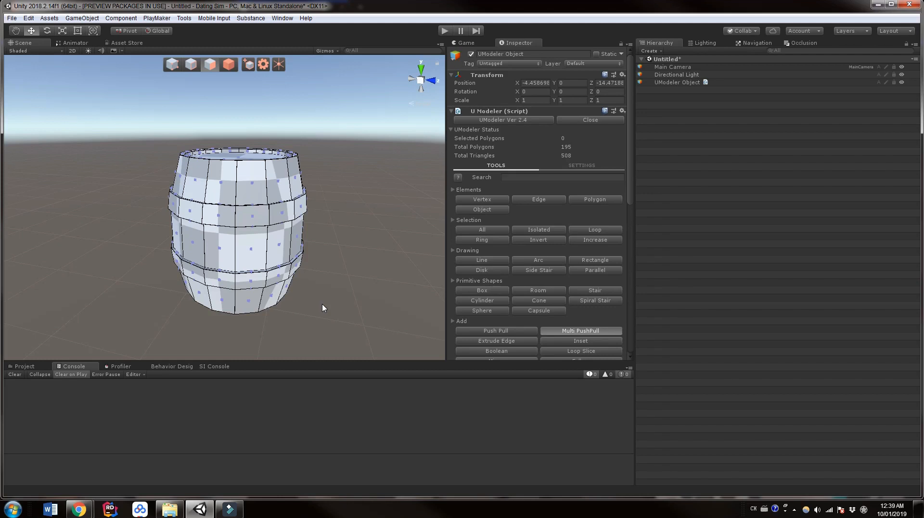
mouse_move(79, 508)
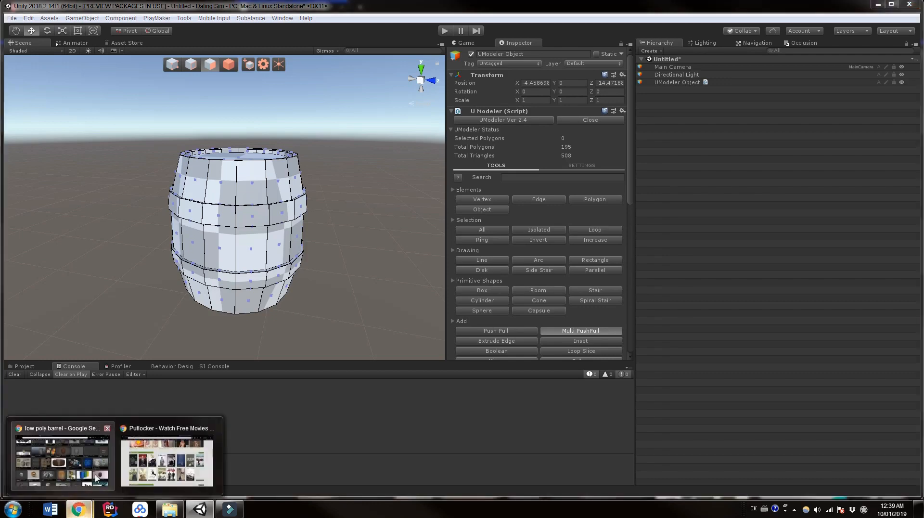
Browse low poly barrel references and open the Eymen Müftüoğlu wooden barrel preview
left_click(61, 460)
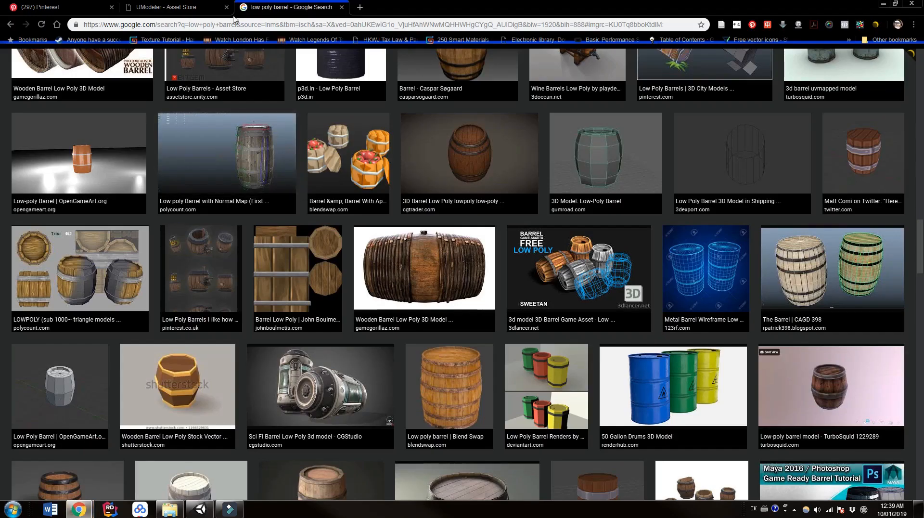
left_click(171, 7)
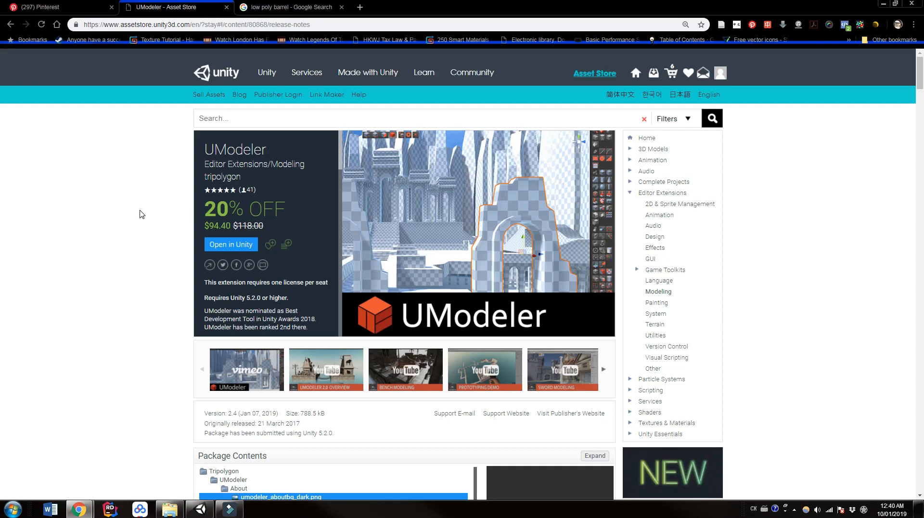
mouse_move(289, 7)
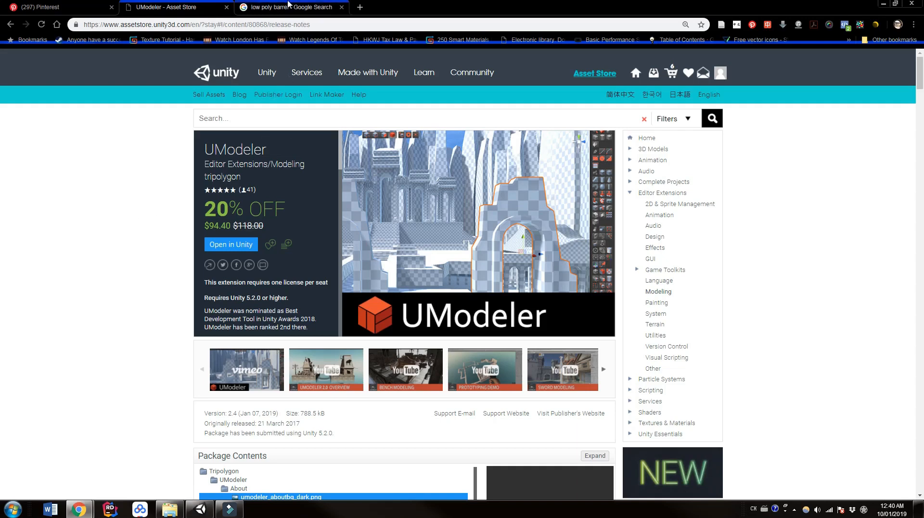
left_click(289, 7)
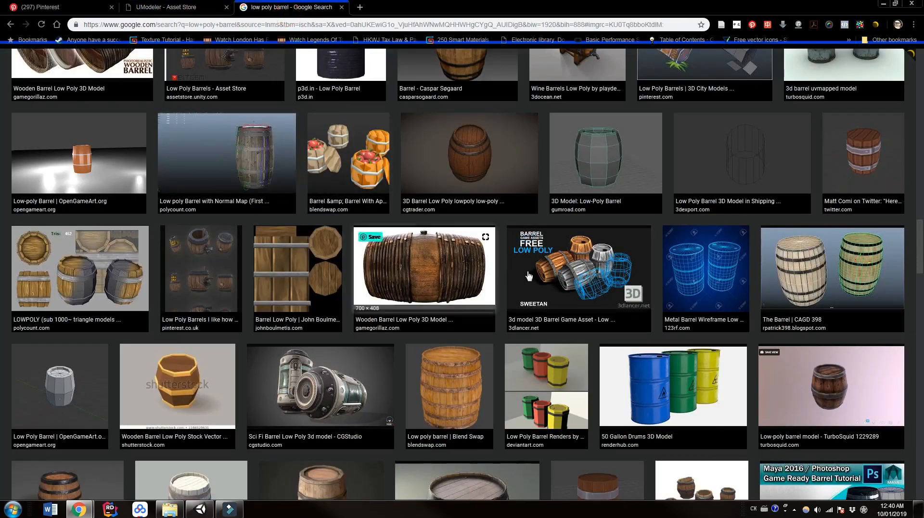
mouse_move(566, 384)
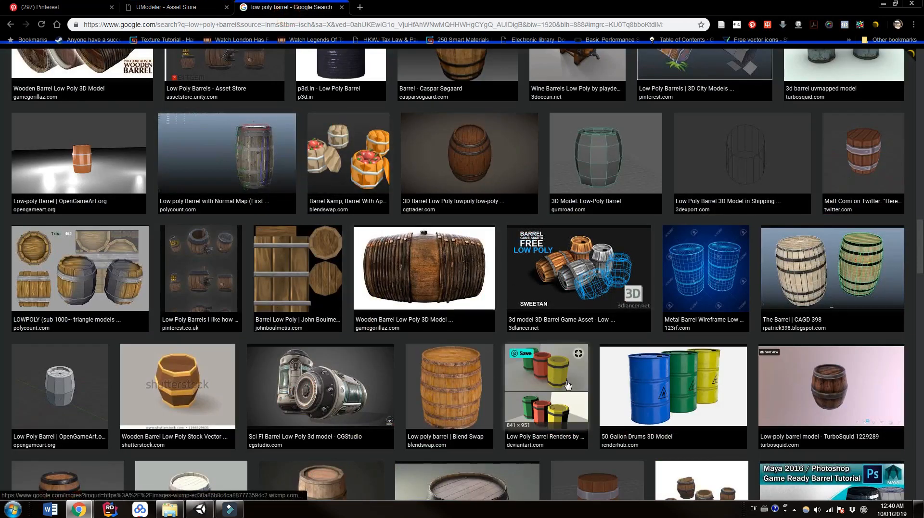
mouse_move(580, 324)
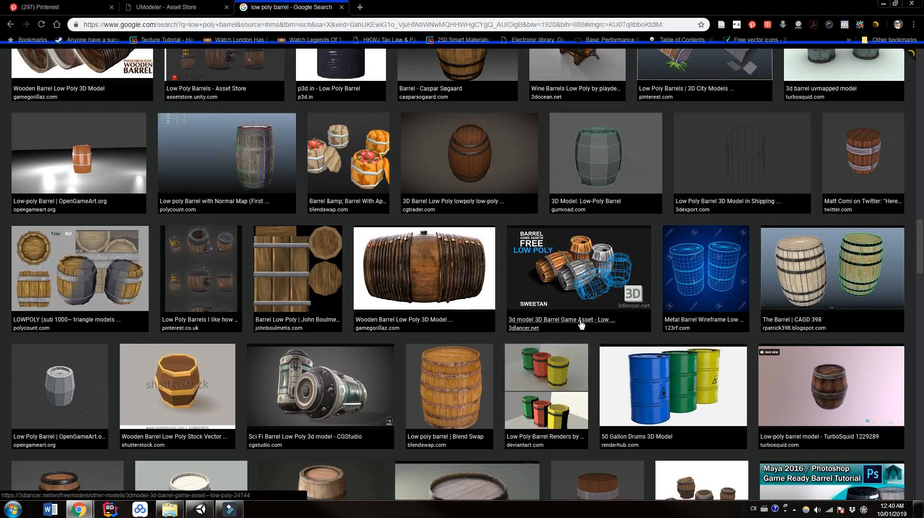
mouse_move(604, 162)
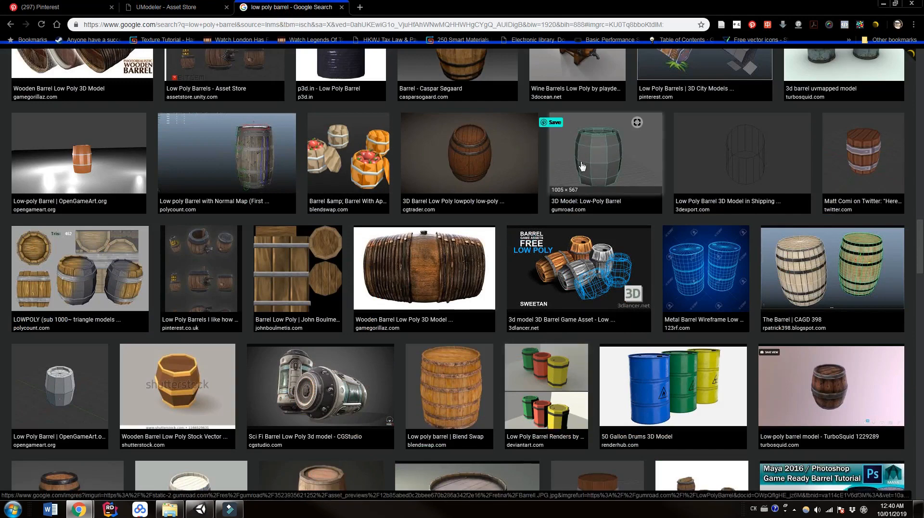
scroll("up", 3)
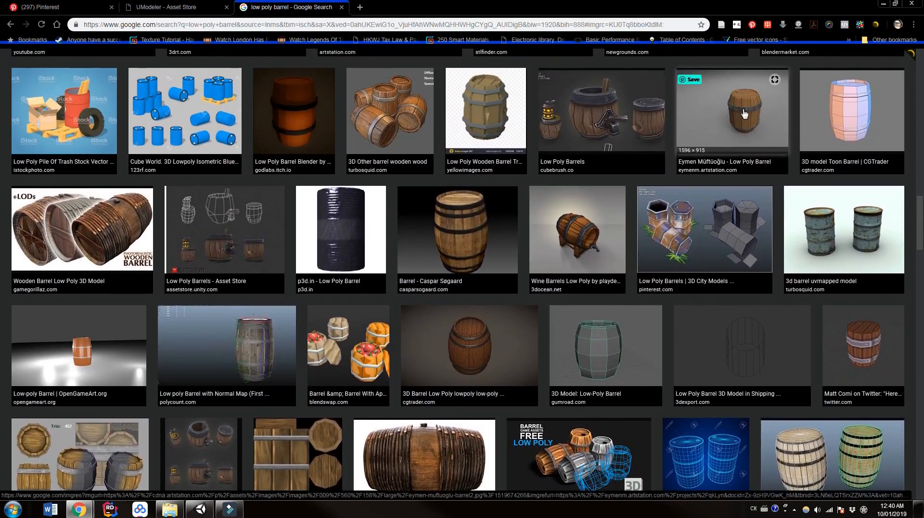
left_click(731, 112)
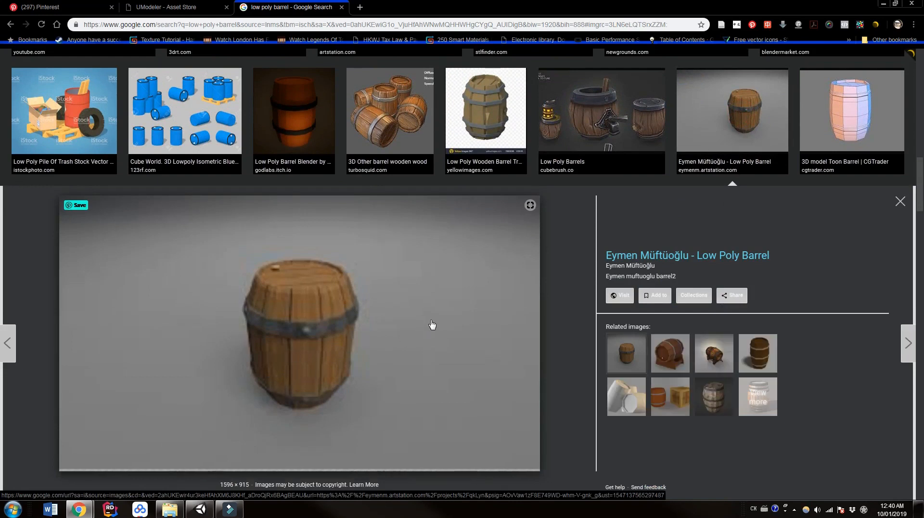
mouse_move(407, 316)
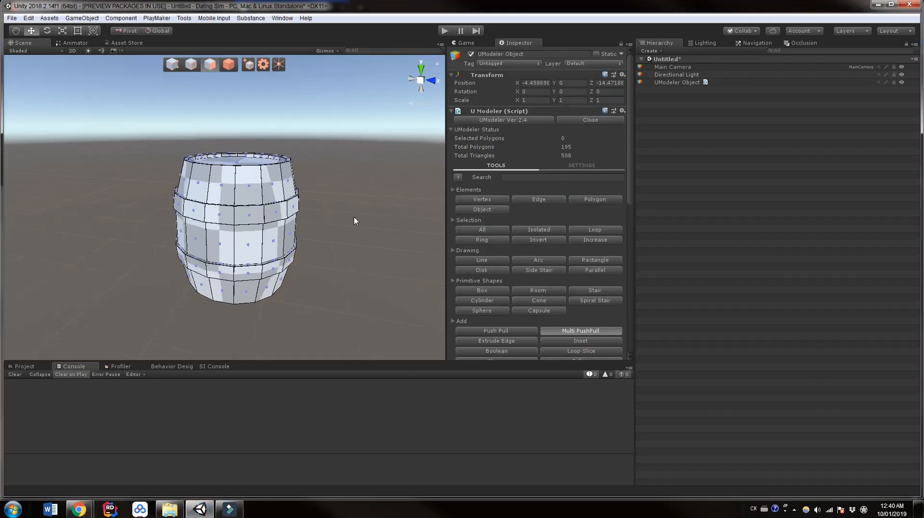
Delete the old barrel object and add a new Mesh with UModeler object
right_click(677, 82)
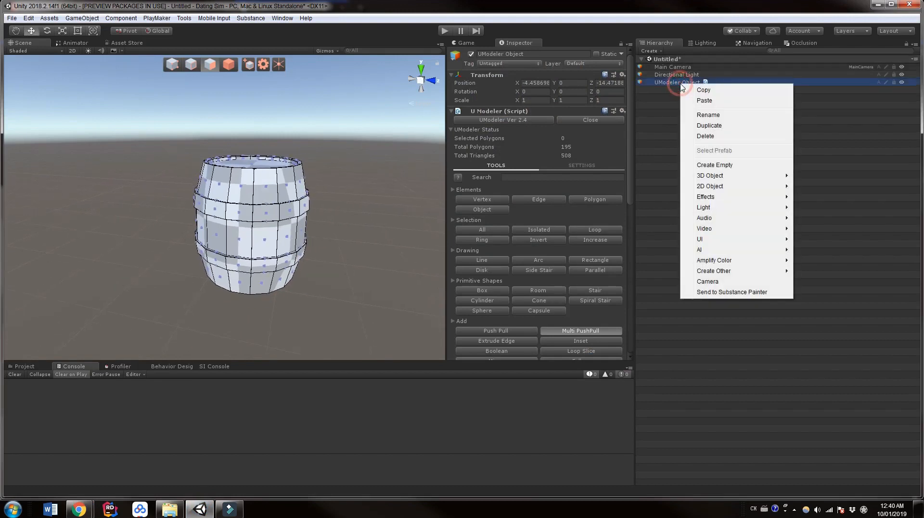
left_click(704, 136)
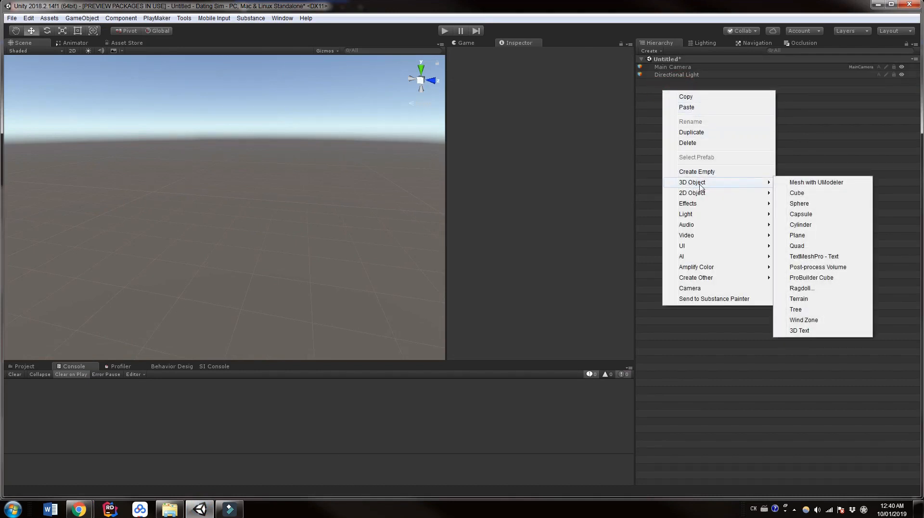
left_click(816, 182)
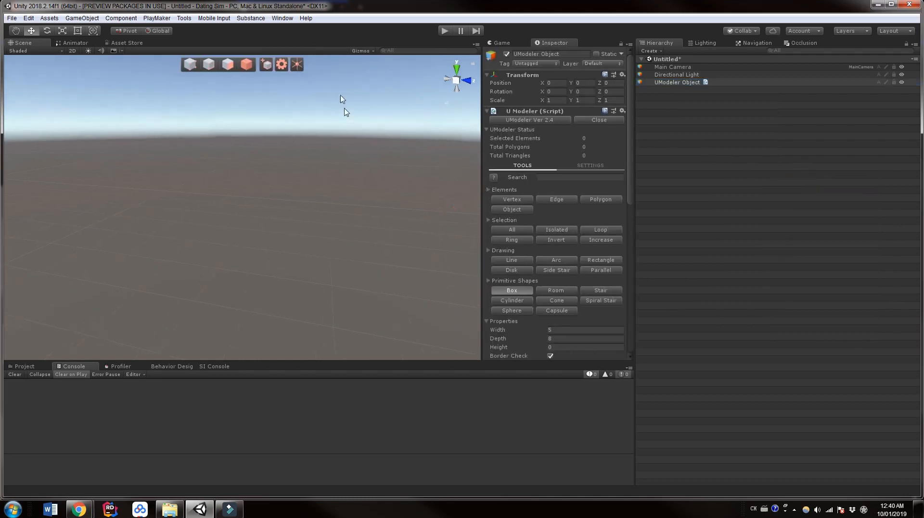
left_click(281, 64)
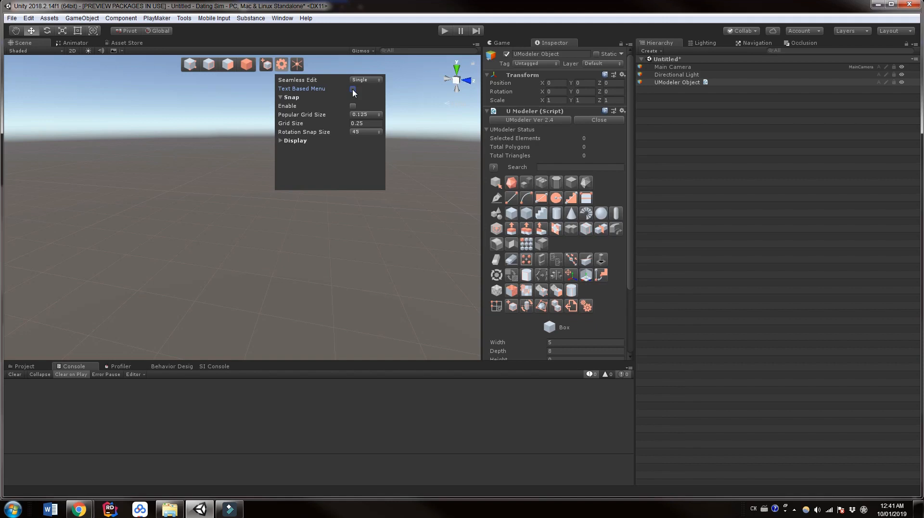
mouse_move(555, 198)
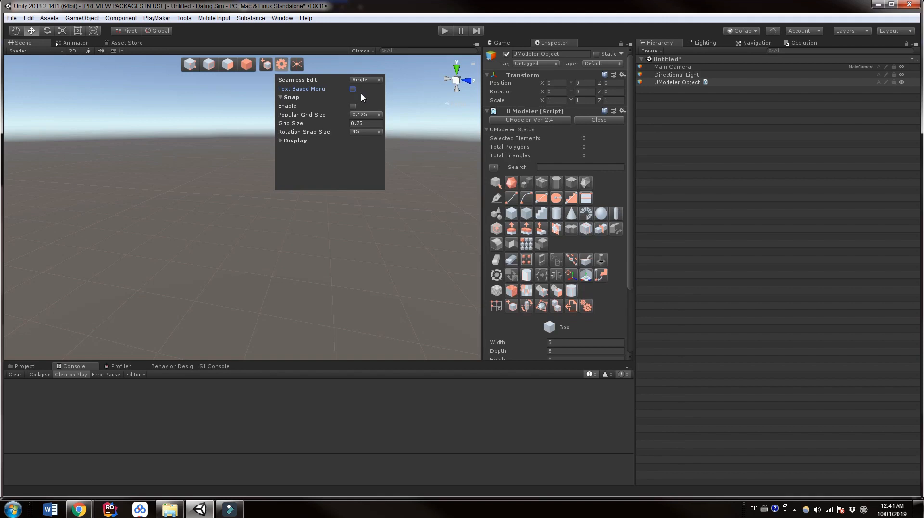
mouse_move(333, 112)
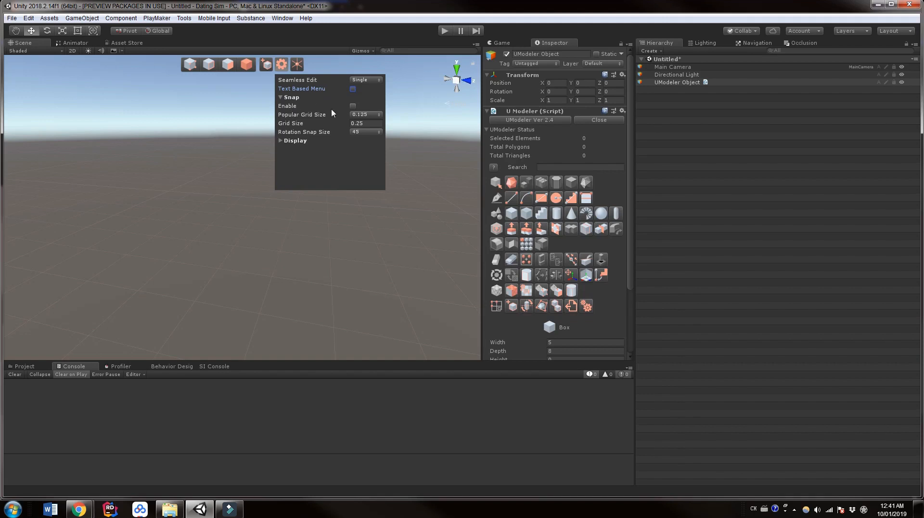
mouse_move(335, 137)
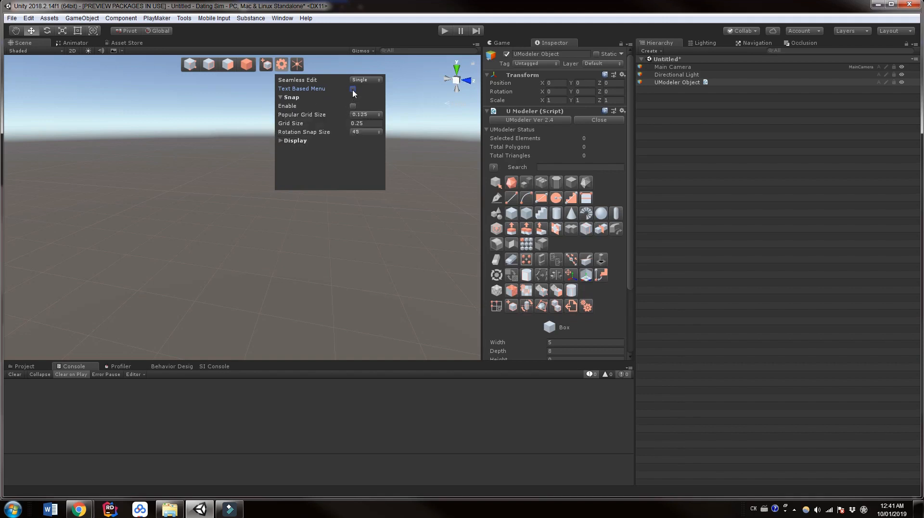
left_click(353, 88)
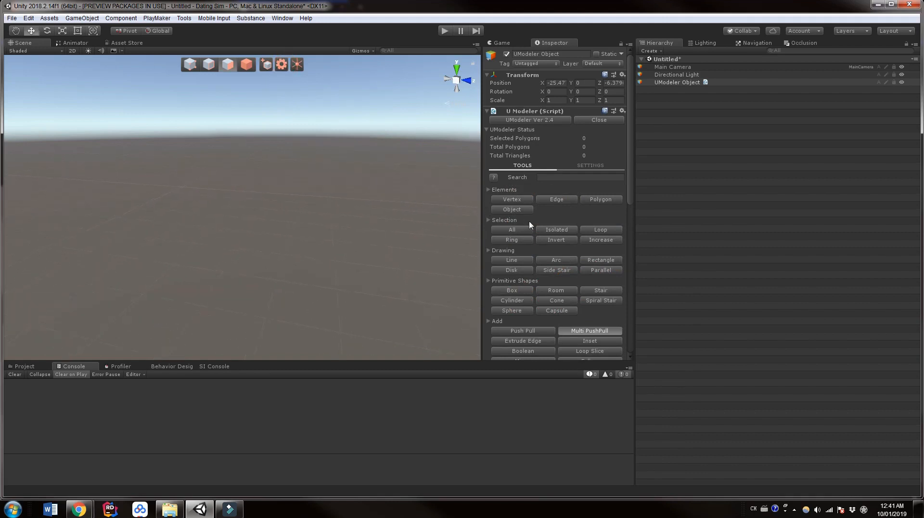
mouse_move(553, 223)
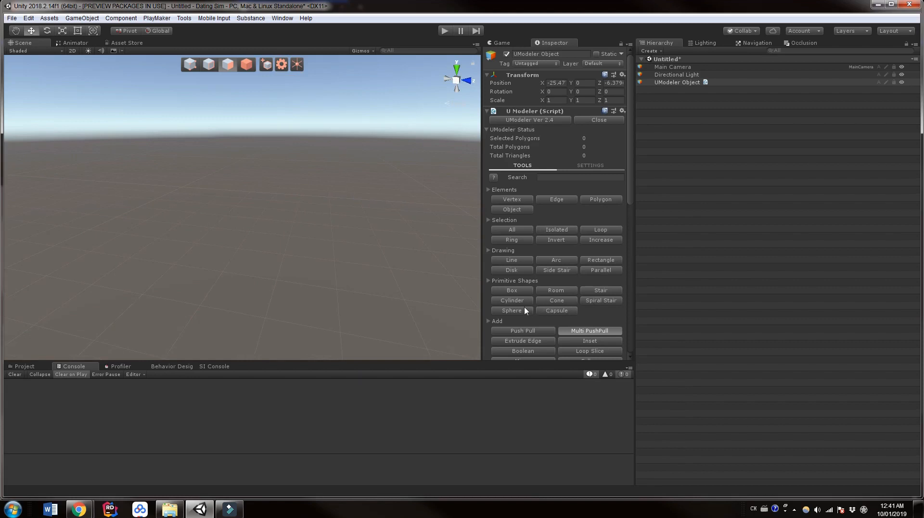
Draw a 16-segment cylinder base on the grid and extrude it to full height
left_click(512, 299)
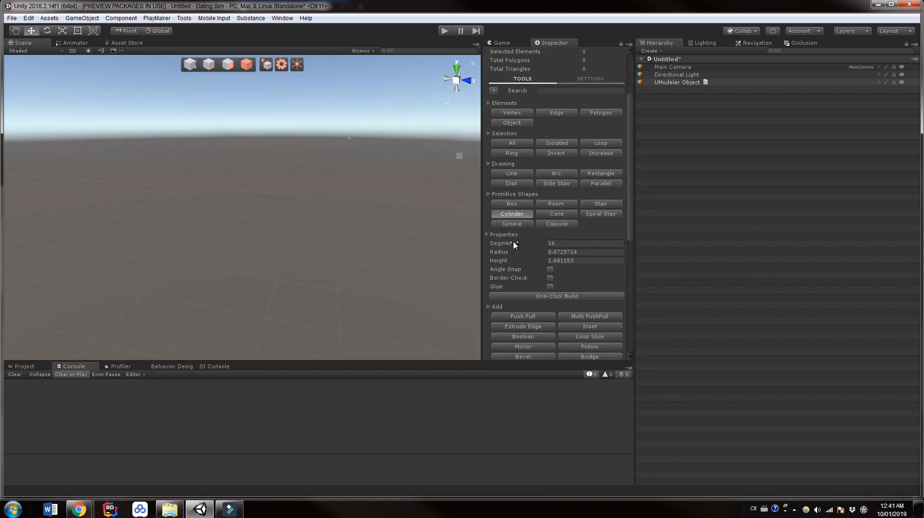
mouse_move(596, 284)
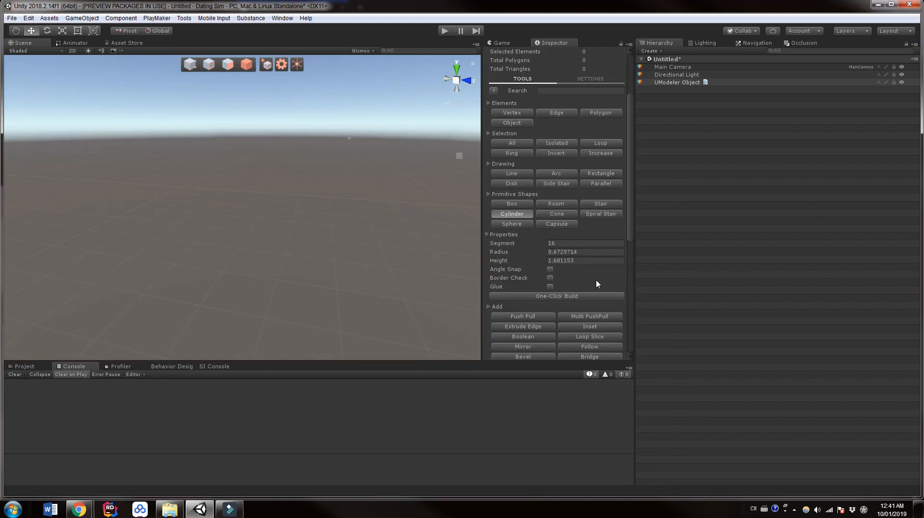
mouse_move(390, 289)
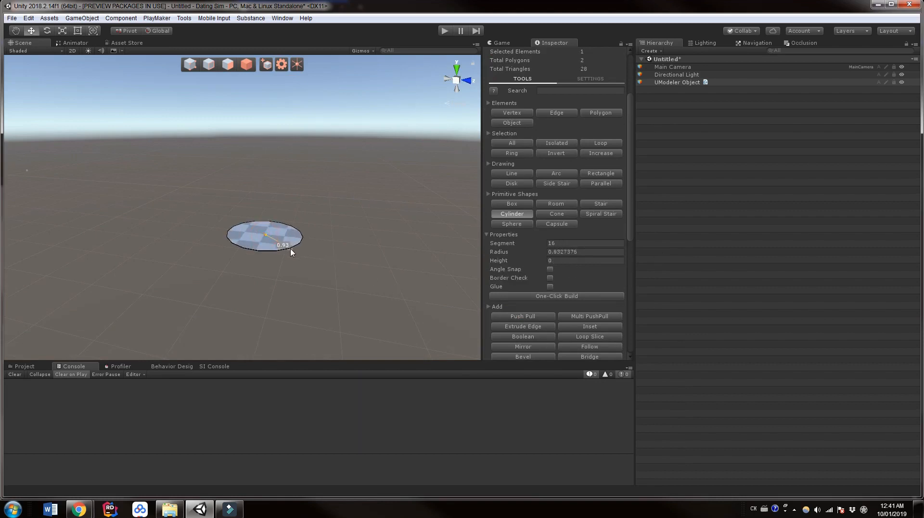
left_click_drag(288, 247, 281, 245)
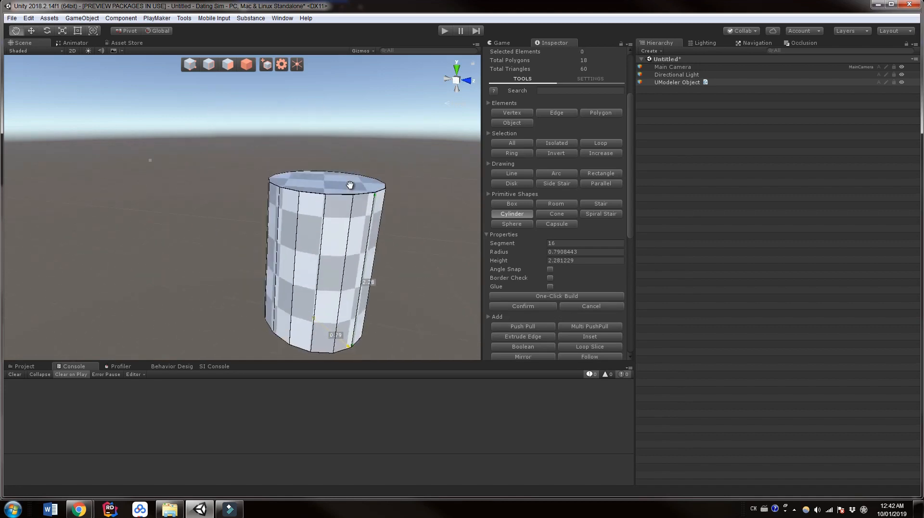
left_click_drag(350, 185, 312, 239)
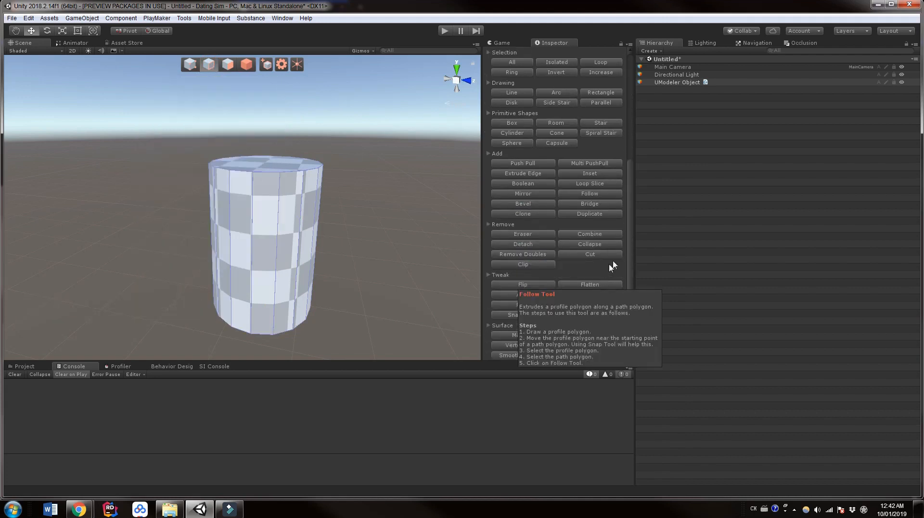
mouse_move(348, 212)
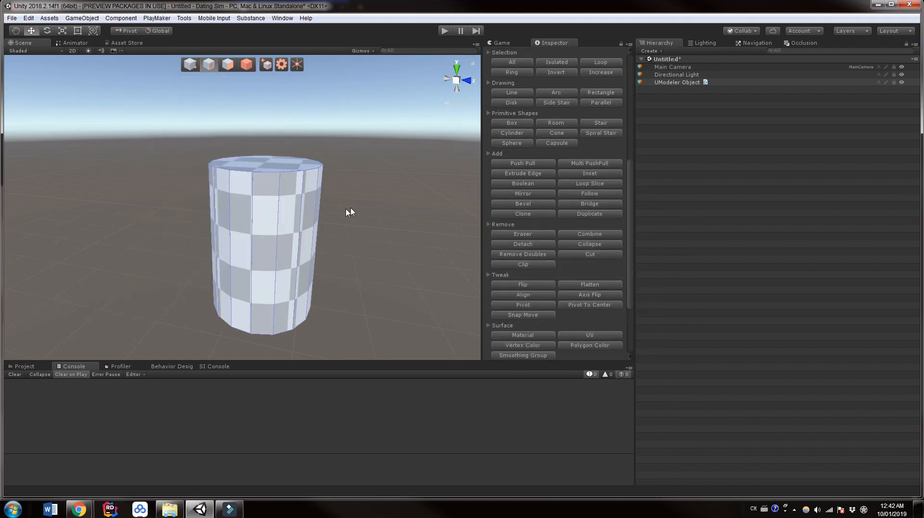
Use Loop Slice with Split Number 2 to cut two edge loops around the cylinder
left_click(589, 183)
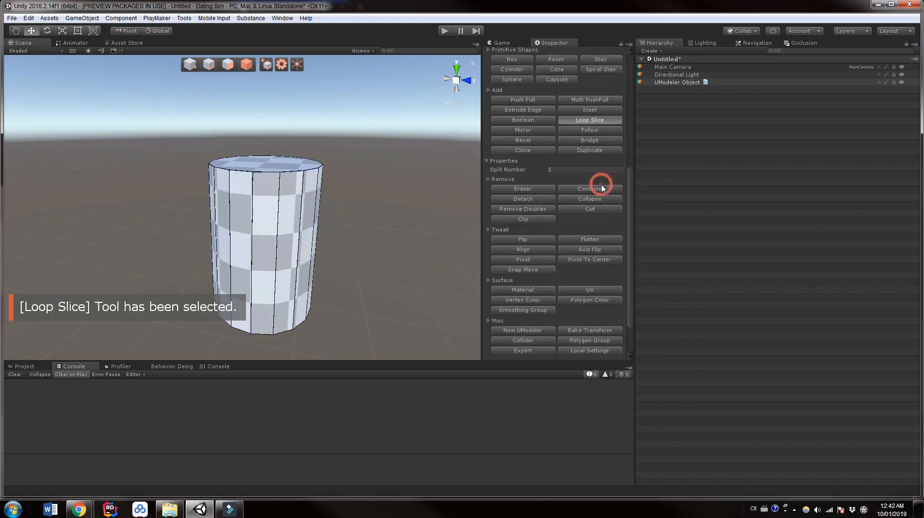
mouse_move(273, 262)
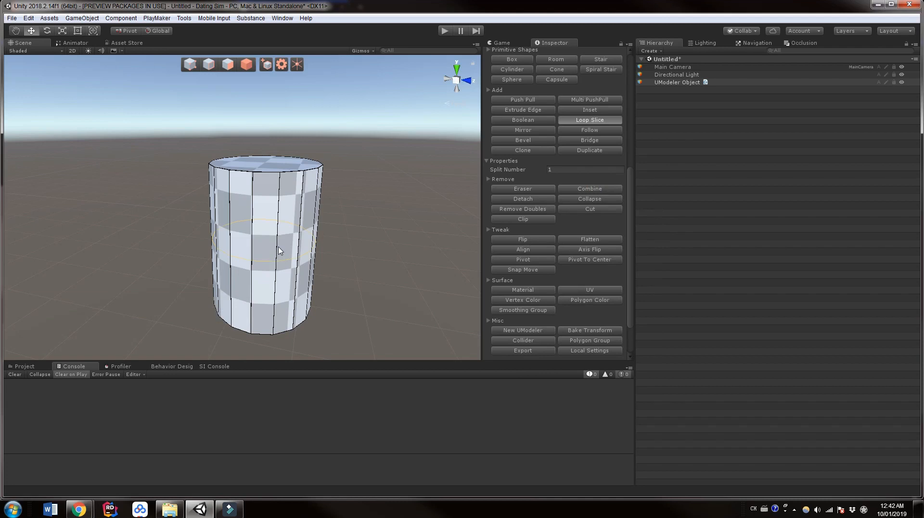
scroll("up", 3)
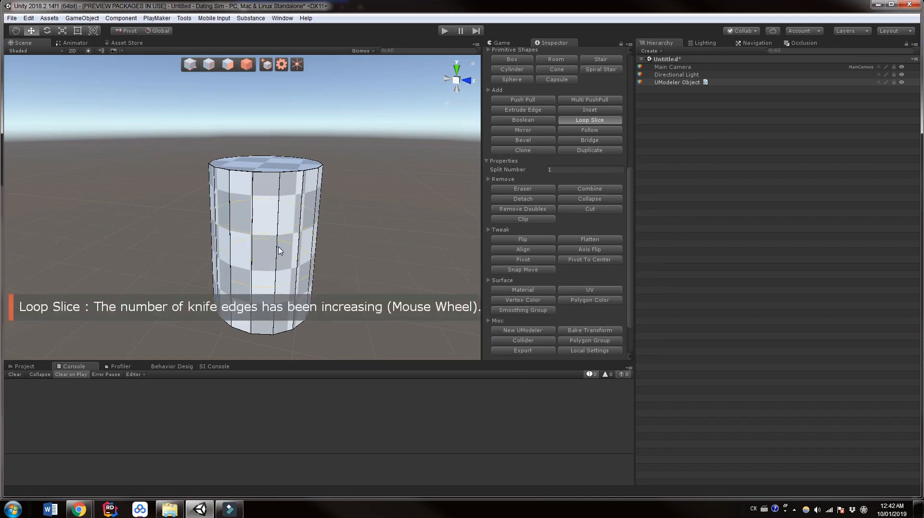
scroll("up", 3)
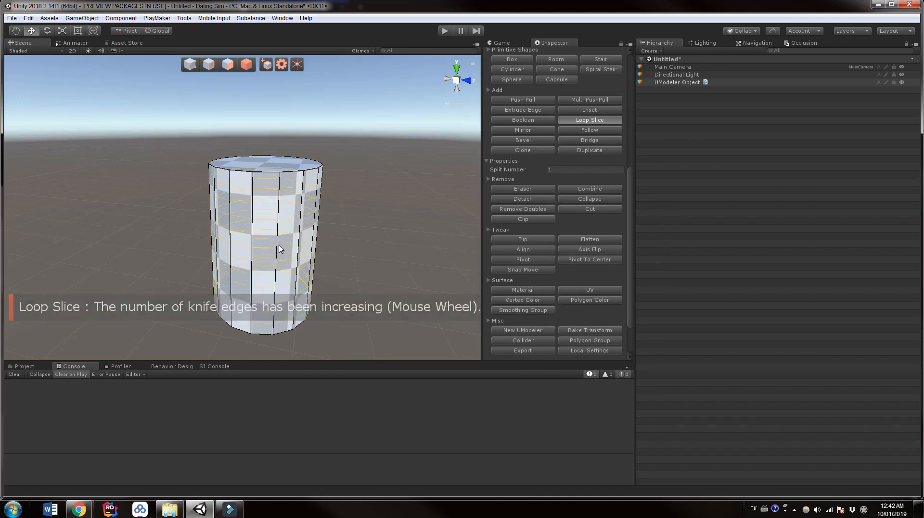
scroll("down", 3)
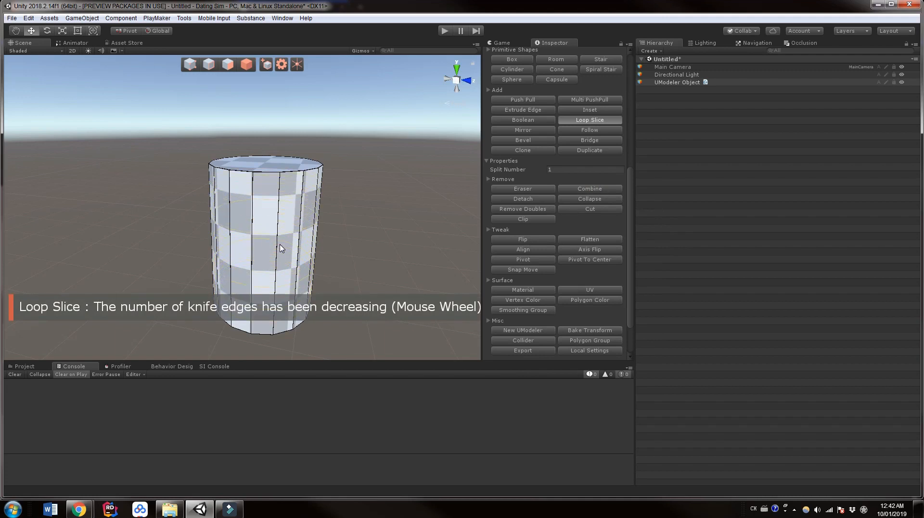
scroll("up", 3)
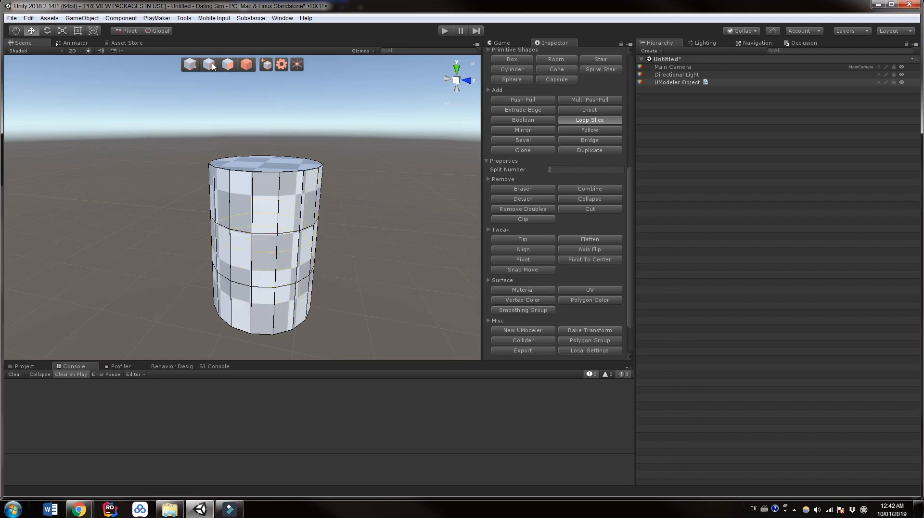
Switch to Edge selection mode and clear the current selection
left_click(209, 64)
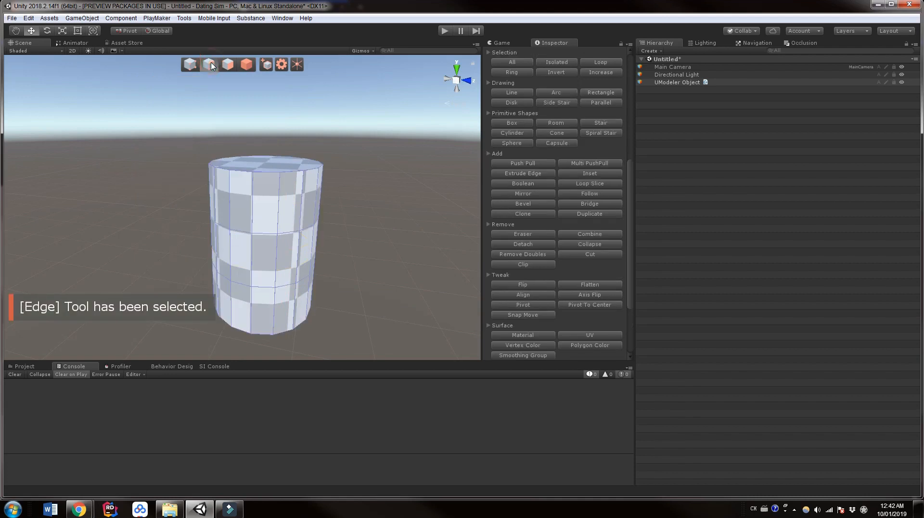
left_click(227, 64)
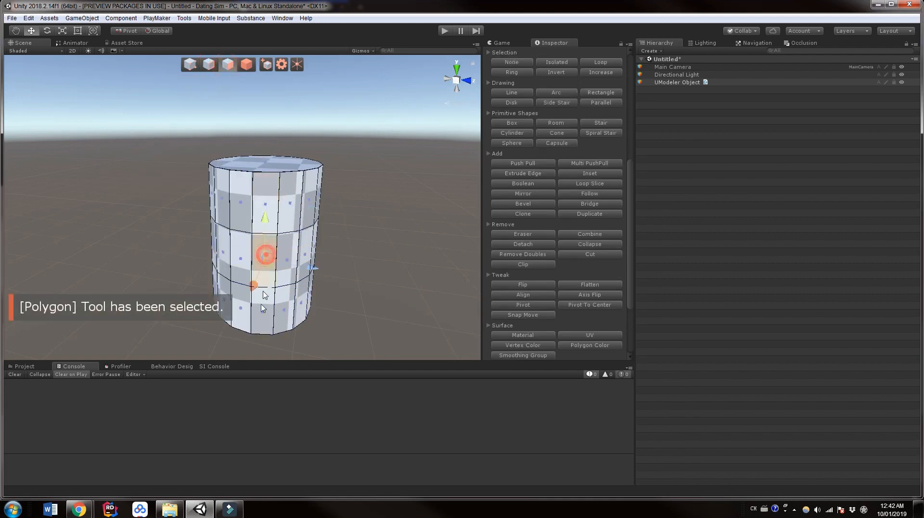
left_click(210, 64)
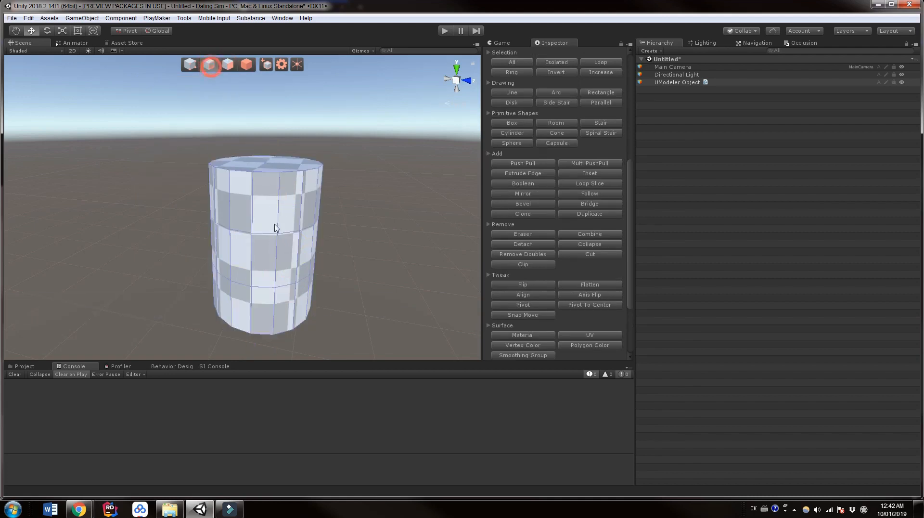
left_click(190, 64)
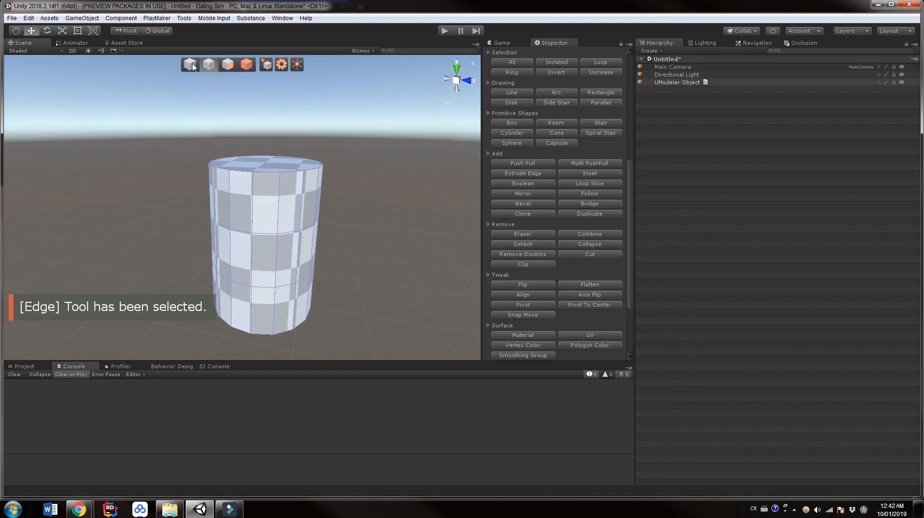
left_click(208, 64)
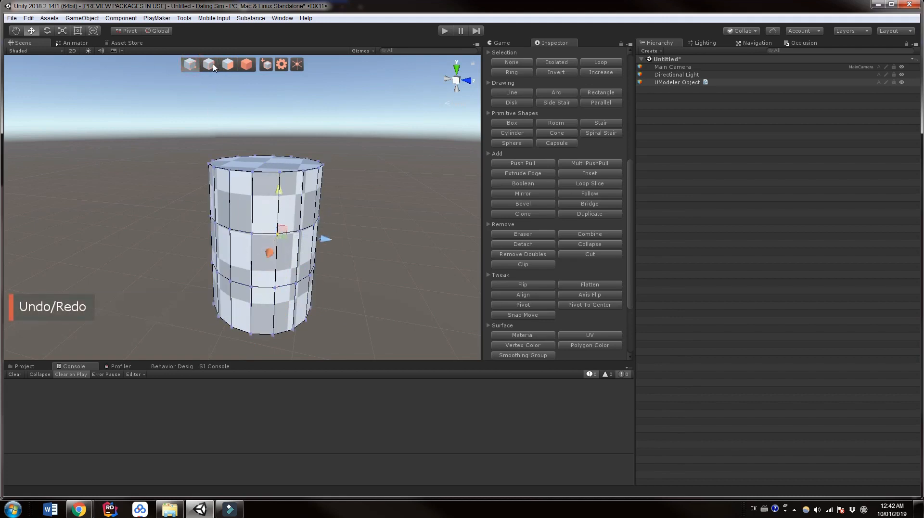
left_click(209, 64)
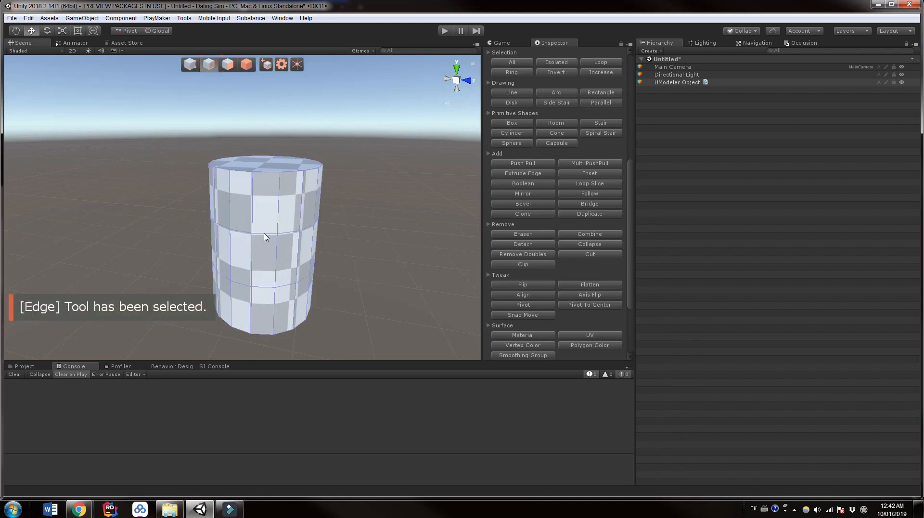
Select the two middle edge rings and scale them outward into a bulge
double_click(265, 236)
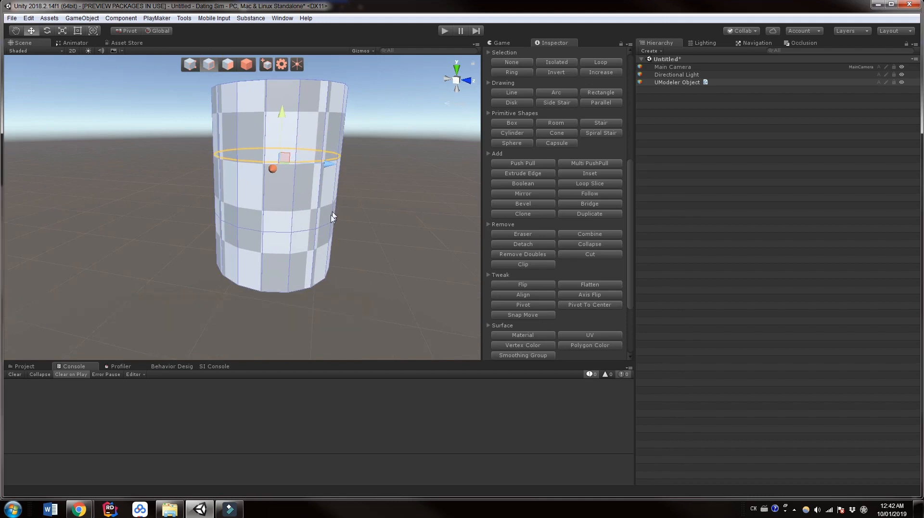
left_click(280, 232)
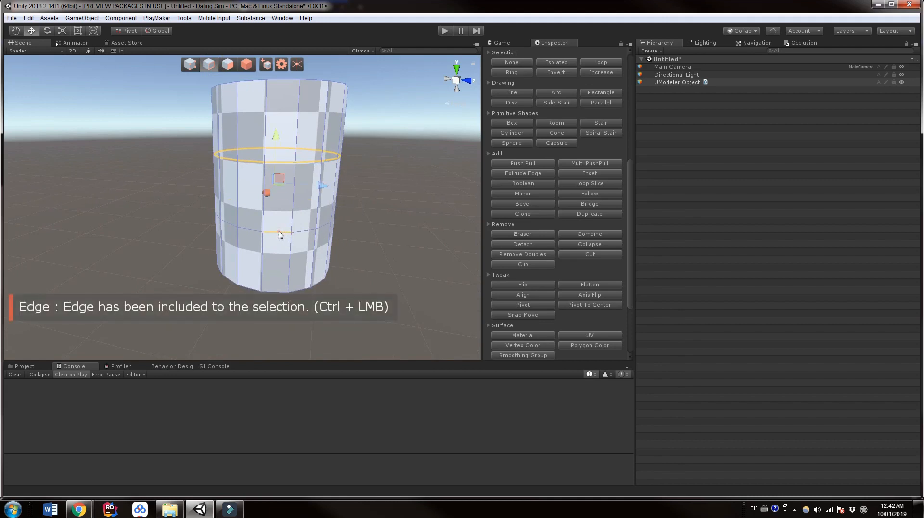
double_click(280, 234)
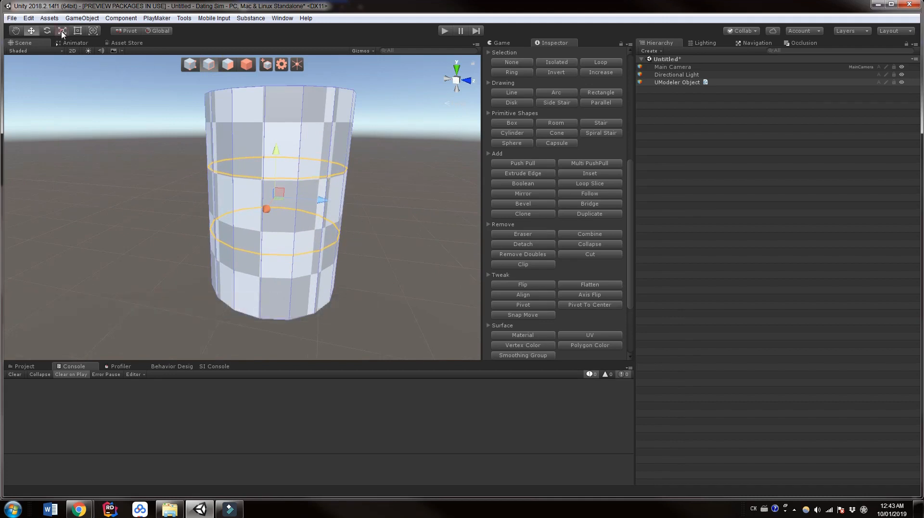
key("r")
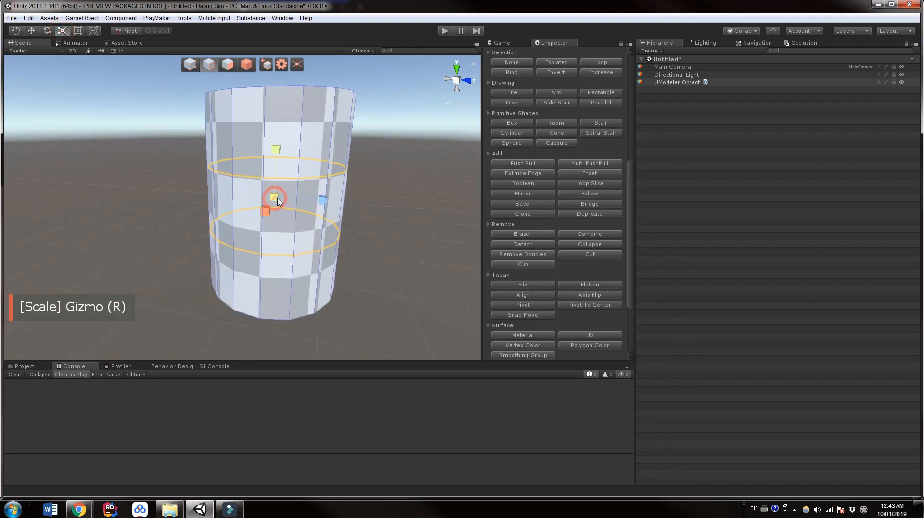
left_click_drag(273, 197, 277, 182)
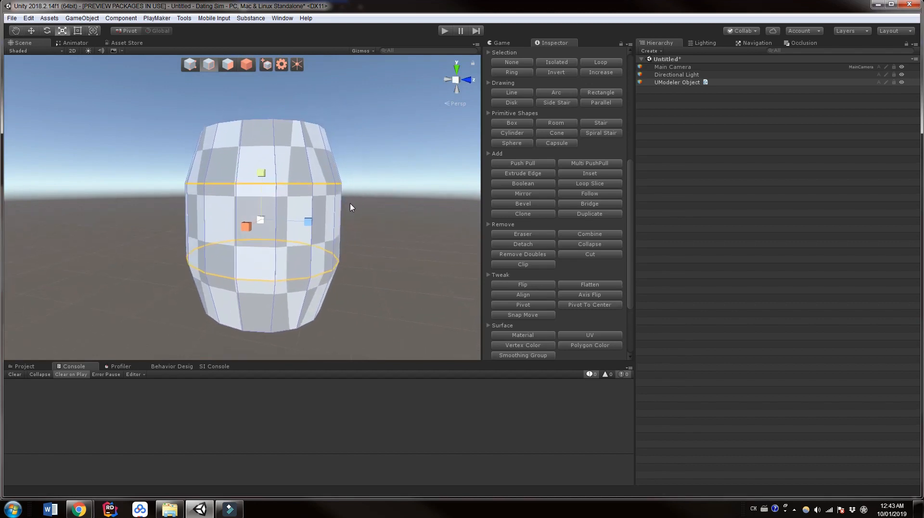
mouse_move(191, 183)
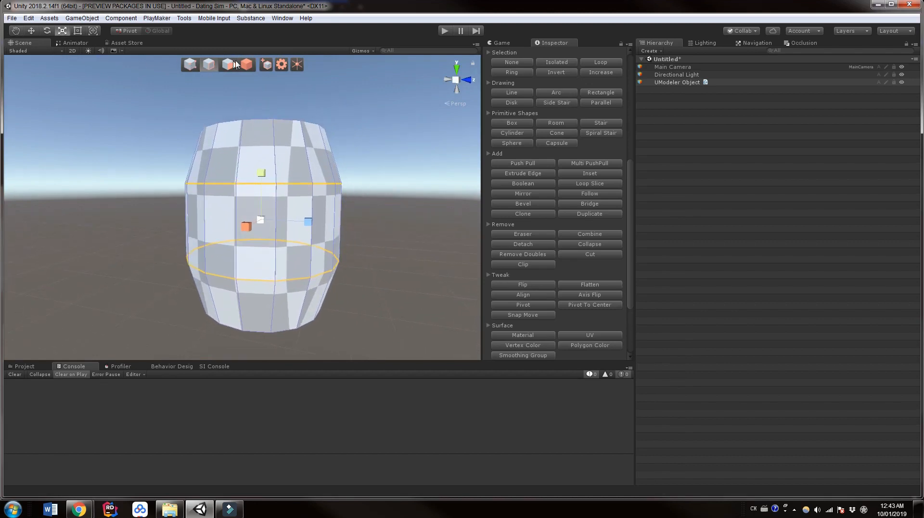
In Polygon mode, loop-select the top face band, then add the middle and bottom bands
left_click(227, 64)
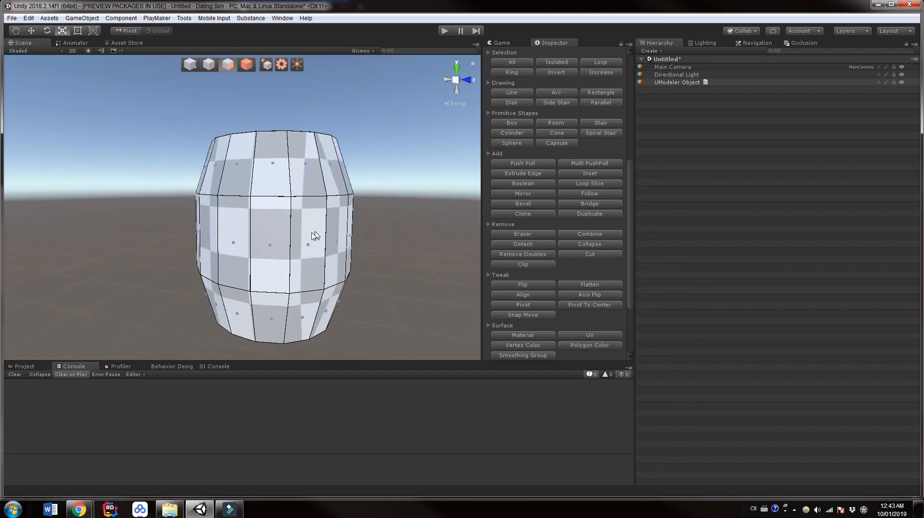
left_click(277, 179)
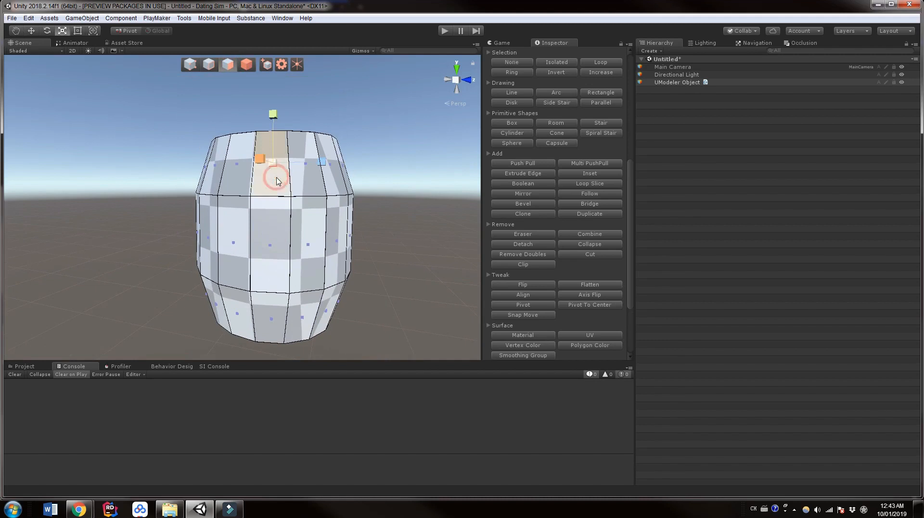
key("w")
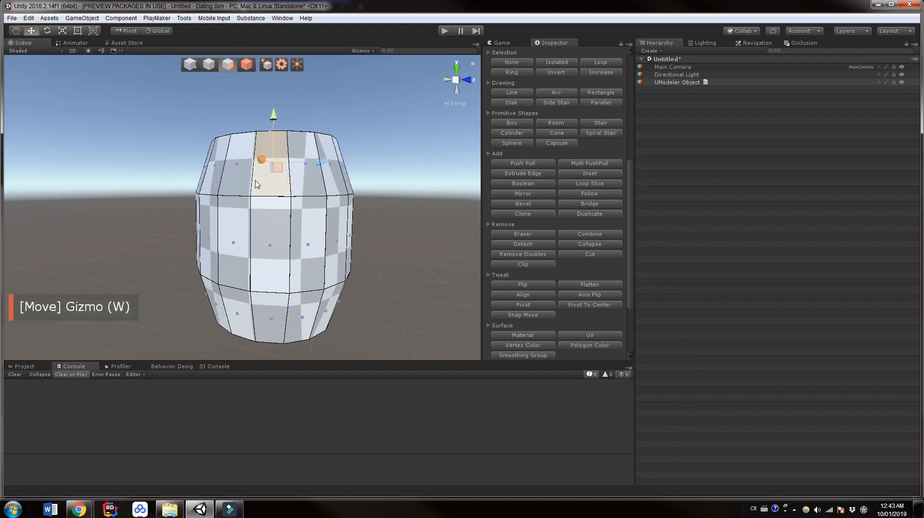
mouse_move(306, 187)
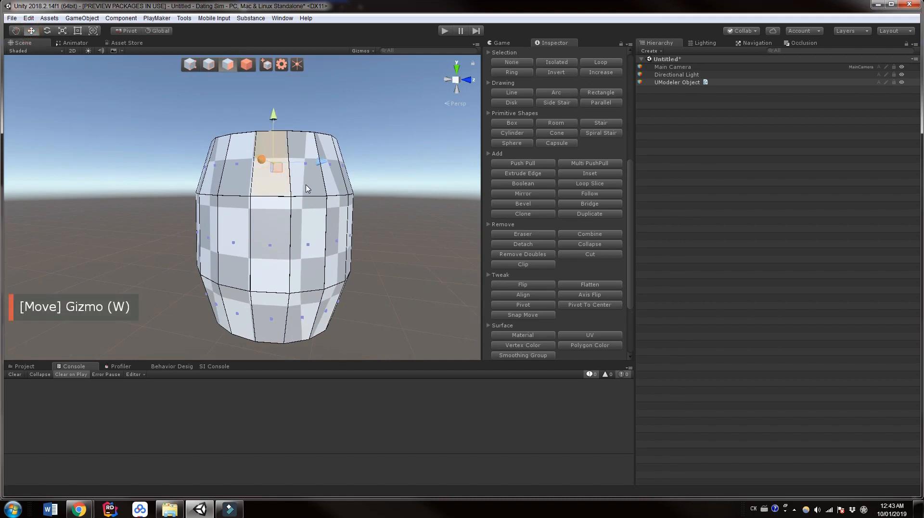
scroll("up", 3)
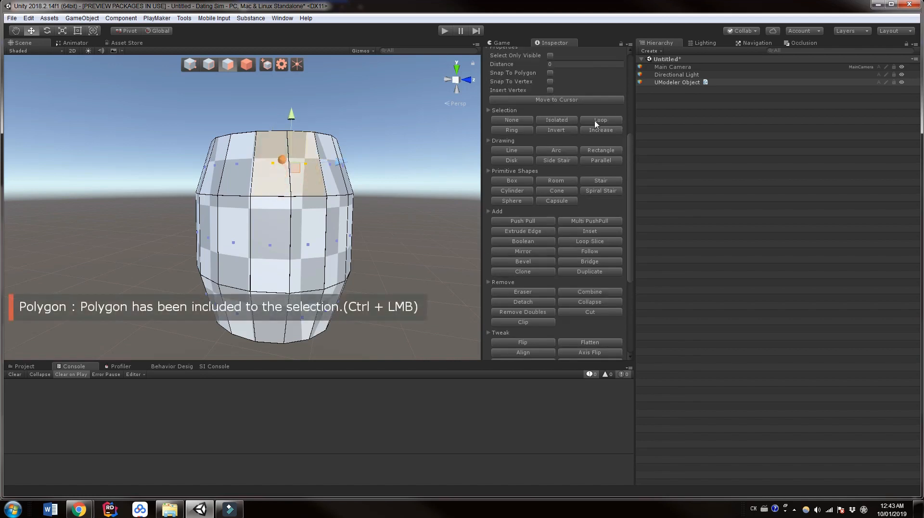
left_click(600, 120)
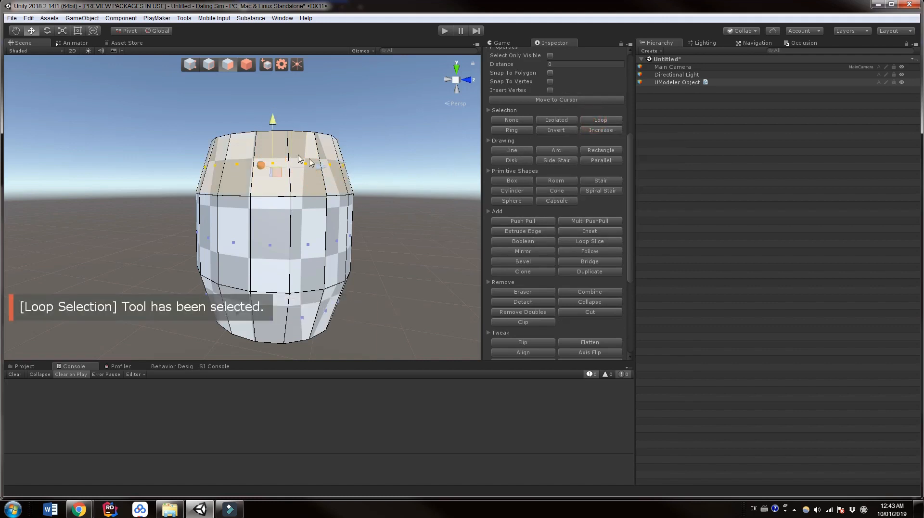
left_click(306, 231)
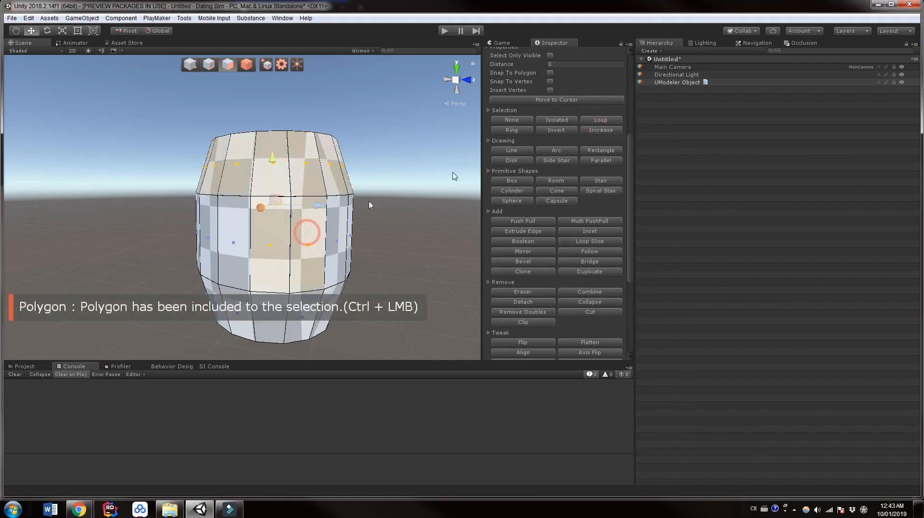
left_click(278, 312)
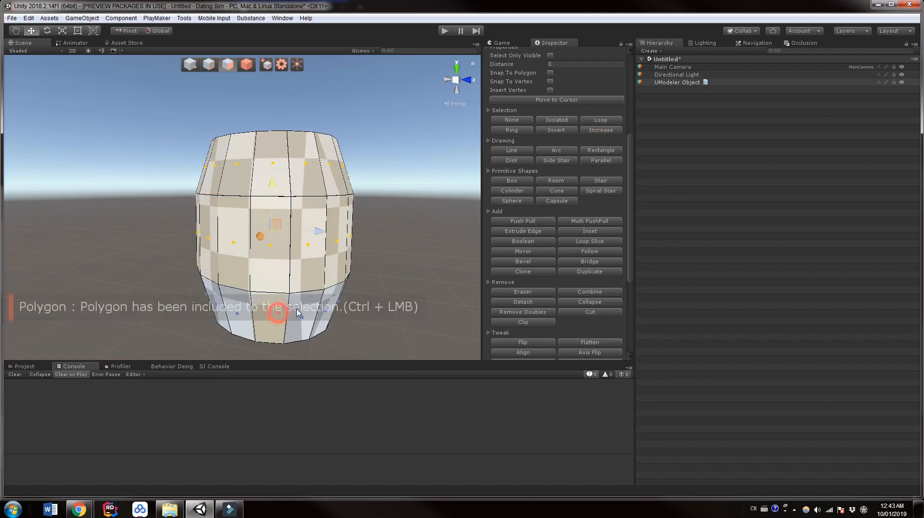
left_click(601, 121)
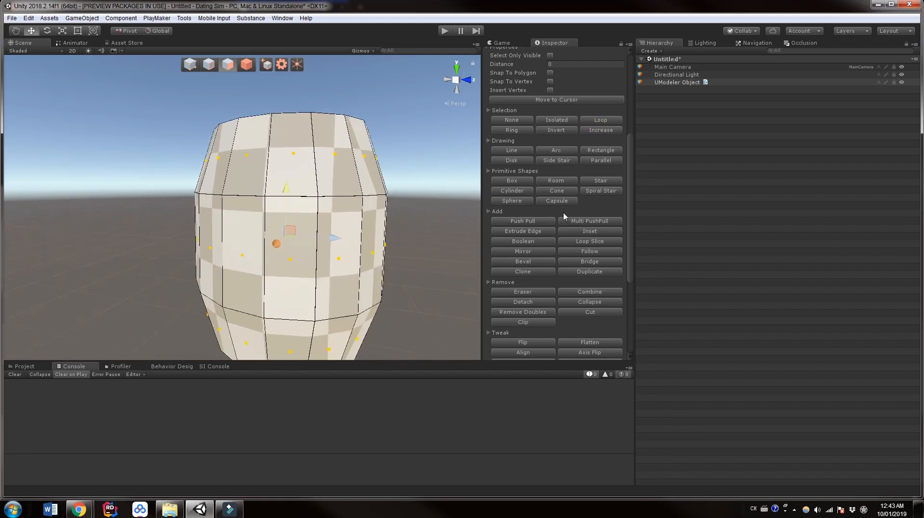
In the Smoothing Group panel, add group 'Barel Inside' holding the 48 side polygons
scroll("down", 3)
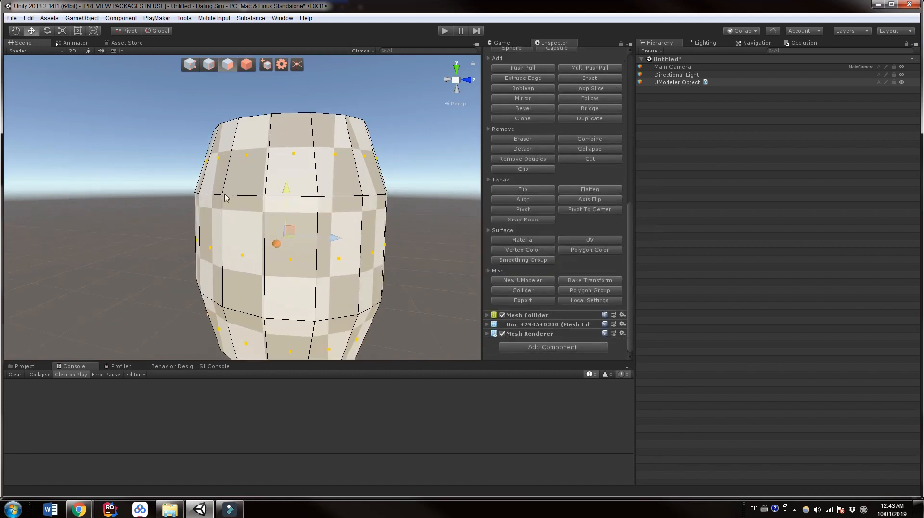
mouse_move(397, 220)
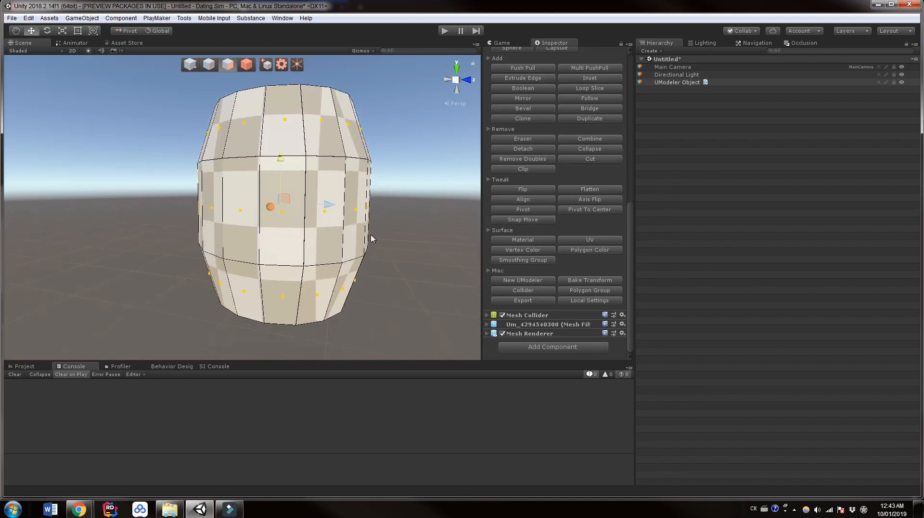
mouse_move(386, 193)
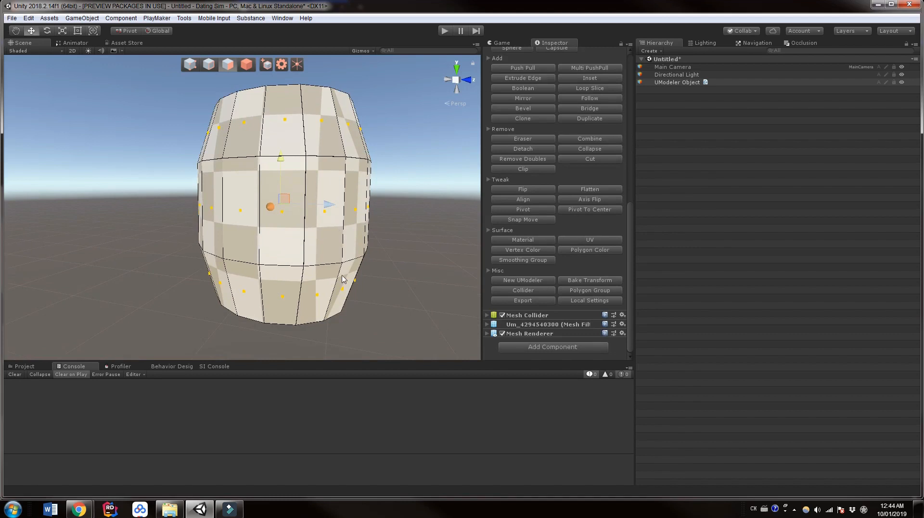
mouse_move(581, 203)
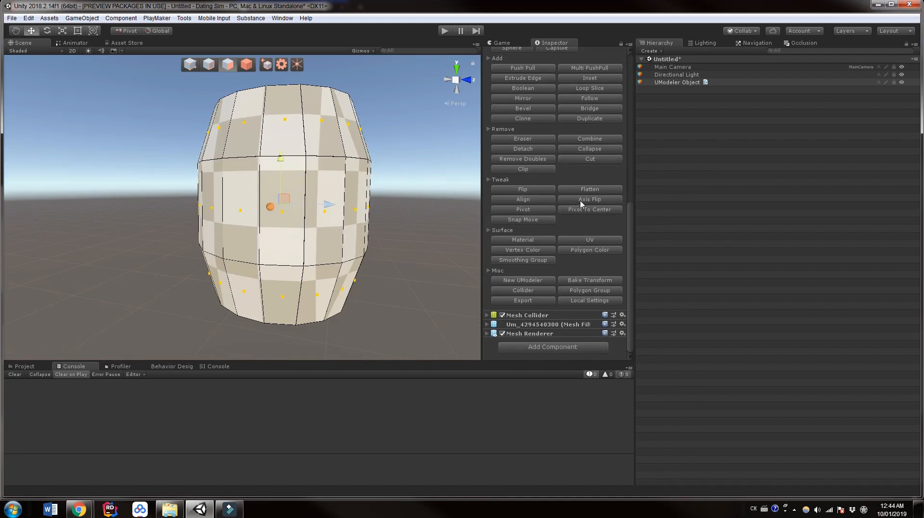
mouse_move(509, 268)
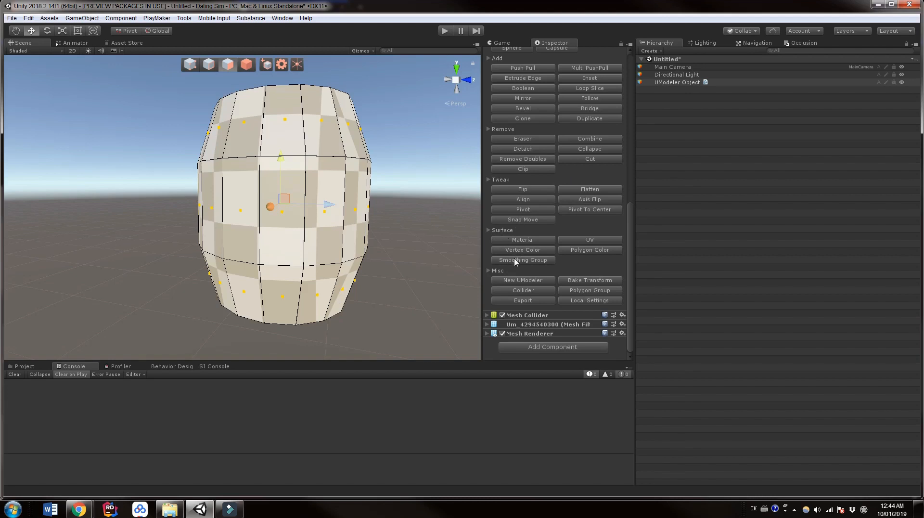
left_click(522, 260)
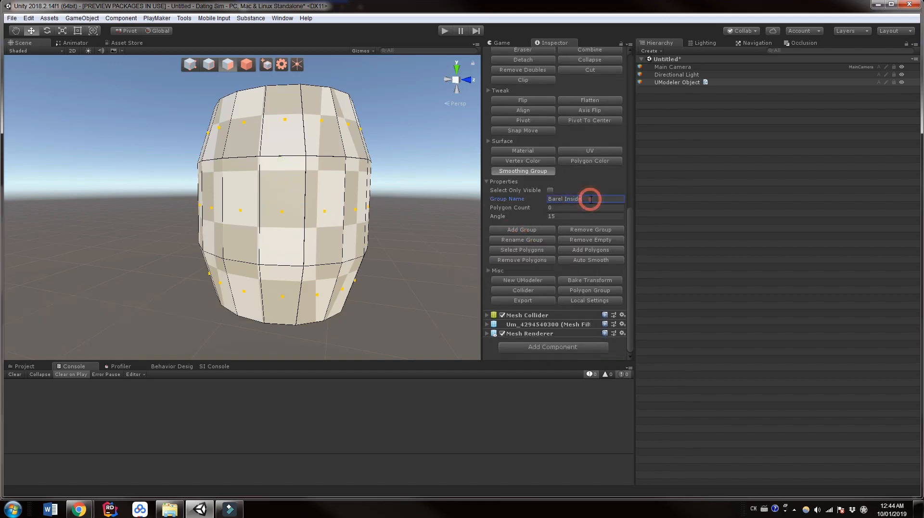
mouse_move(521, 230)
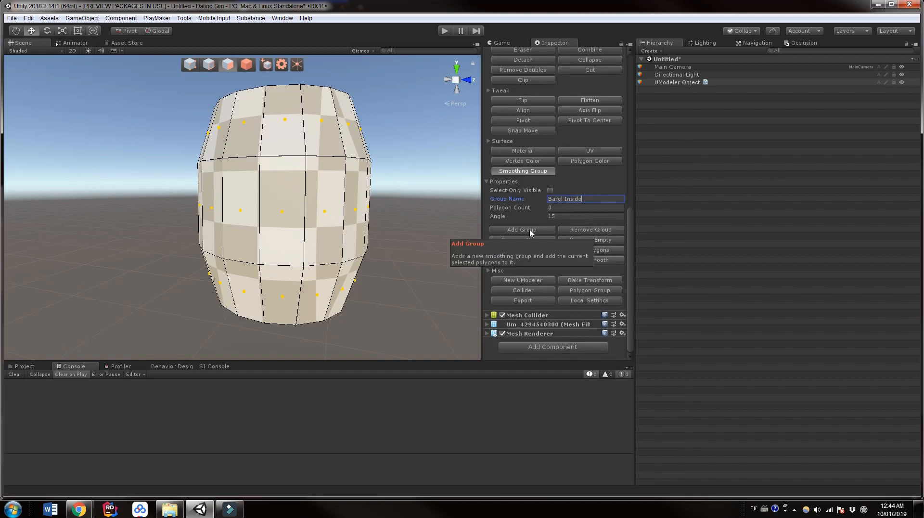
left_click(521, 229)
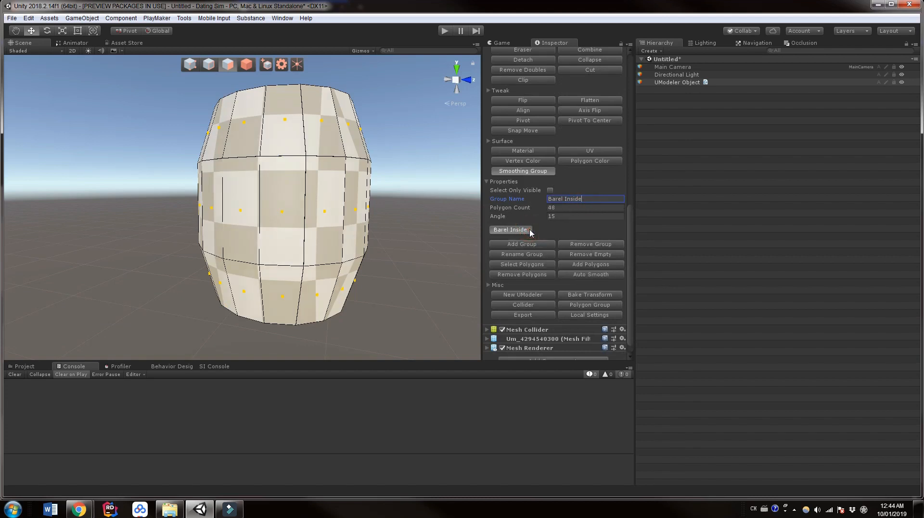
mouse_move(427, 208)
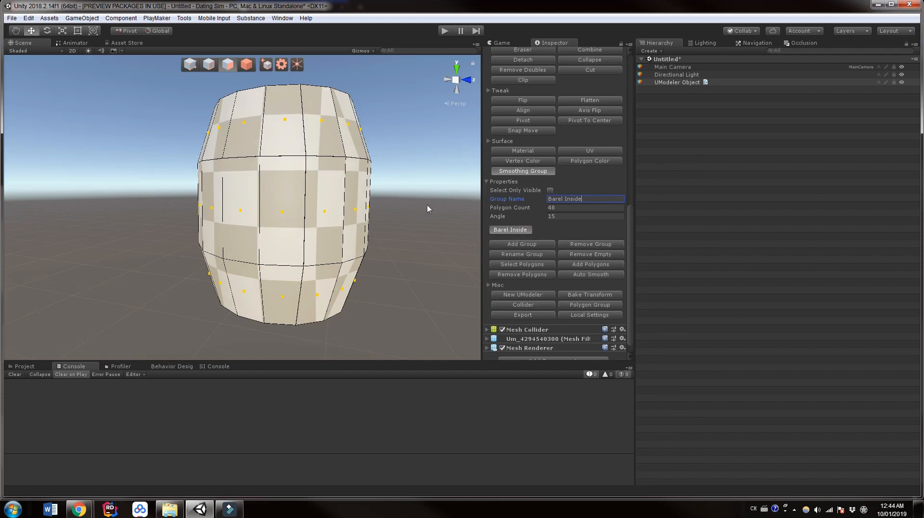
mouse_move(573, 239)
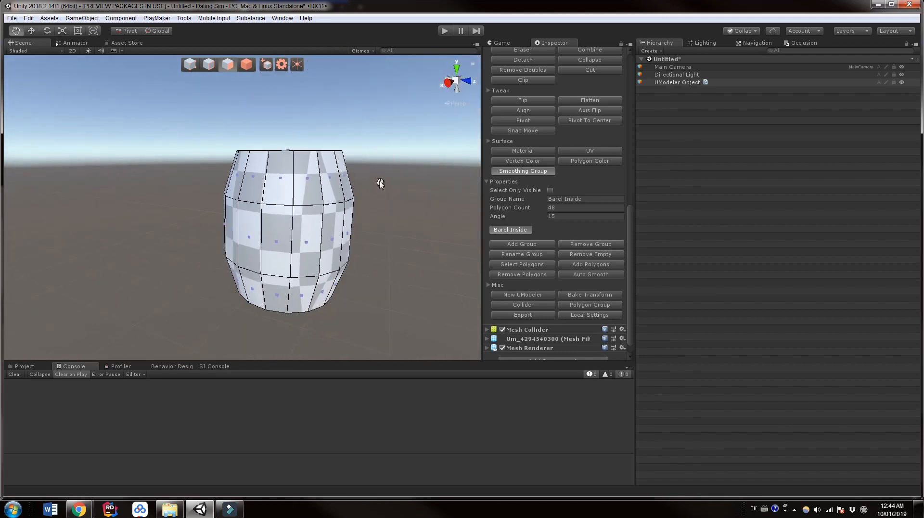
Orbit to the underside and select the bottom cap, then add the top cap face
left_click_drag(380, 182, 362, 170)
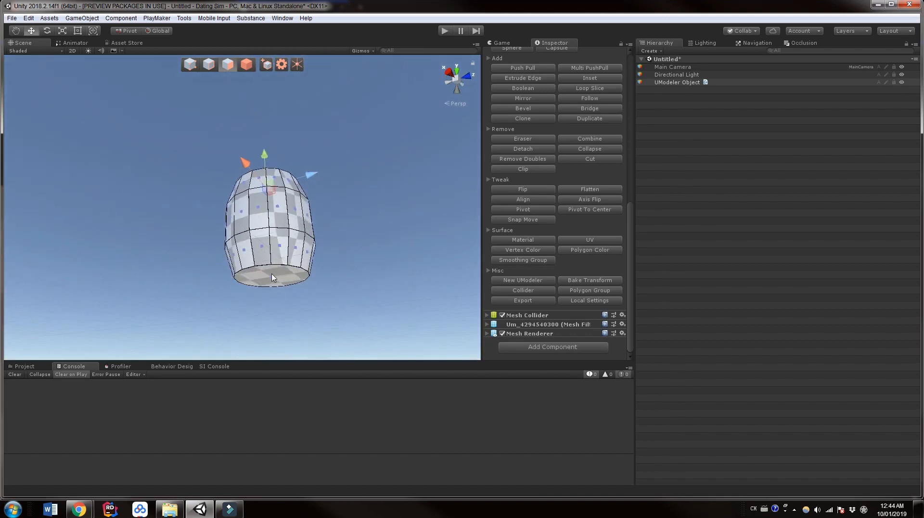
left_click(278, 278)
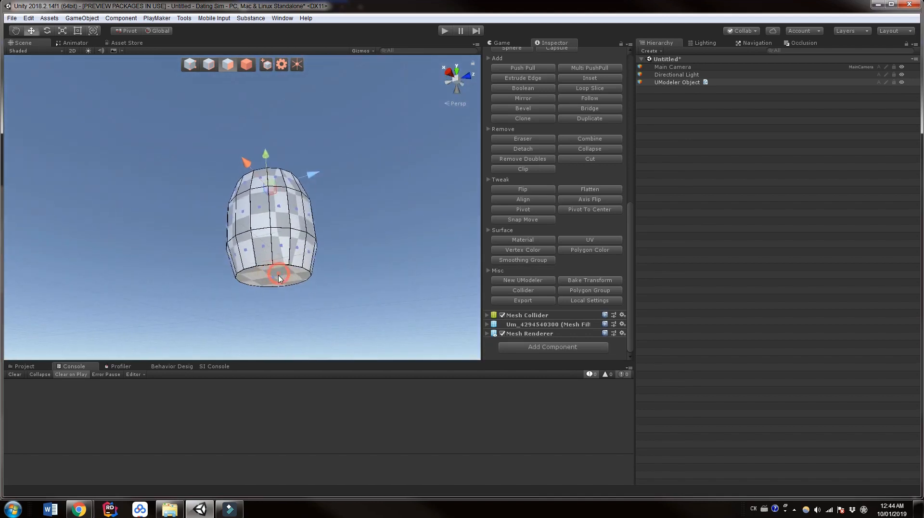
left_click(277, 277)
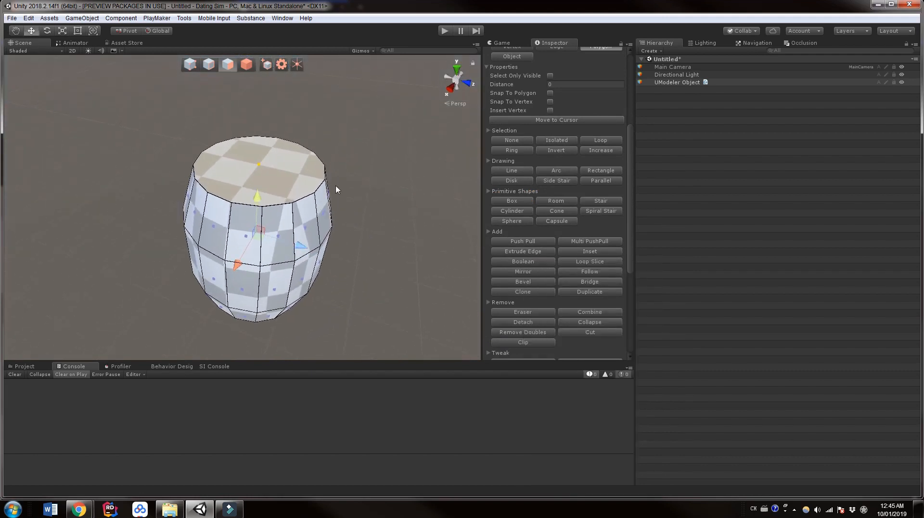
mouse_move(273, 202)
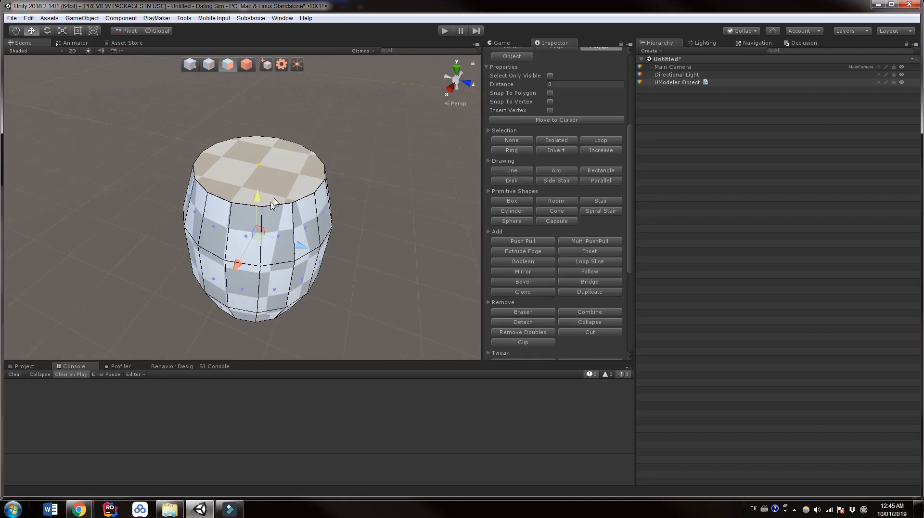
mouse_move(597, 256)
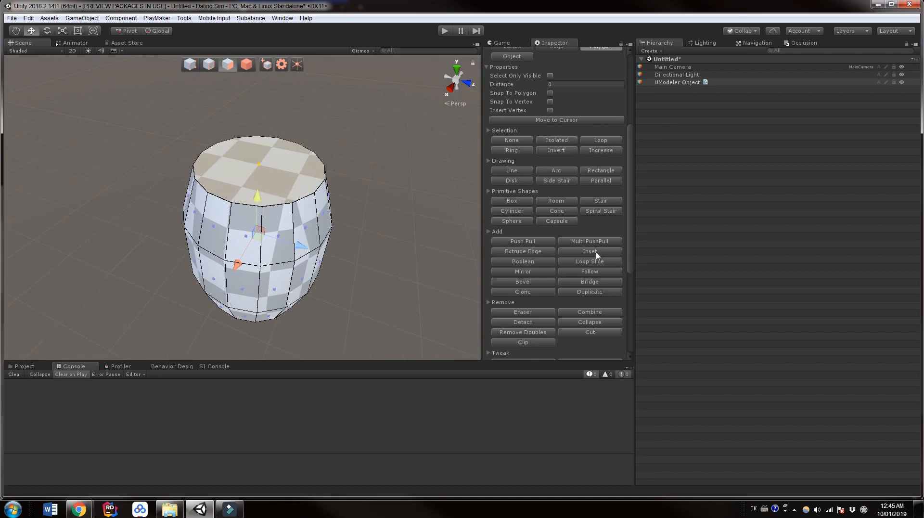
Inset both end faces with thickness about 0.058 and confirm
left_click(589, 251)
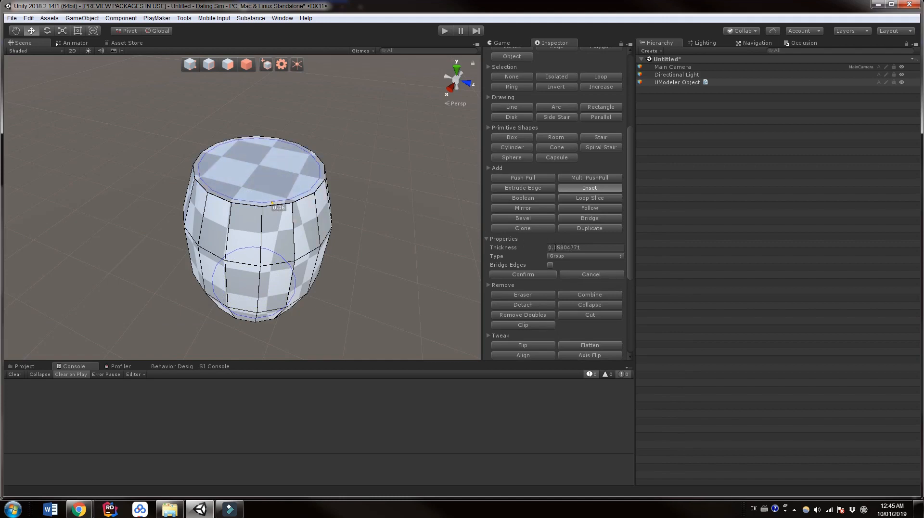
mouse_move(536, 278)
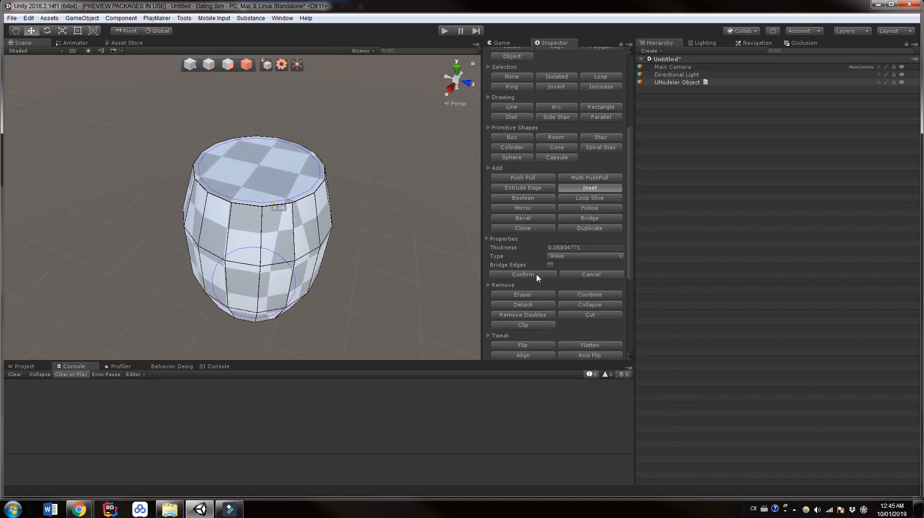
left_click(521, 273)
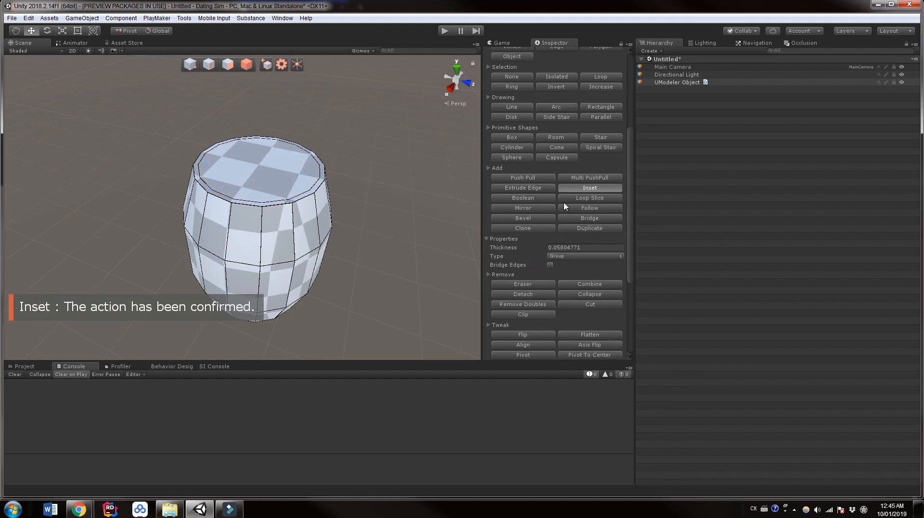
left_click(228, 64)
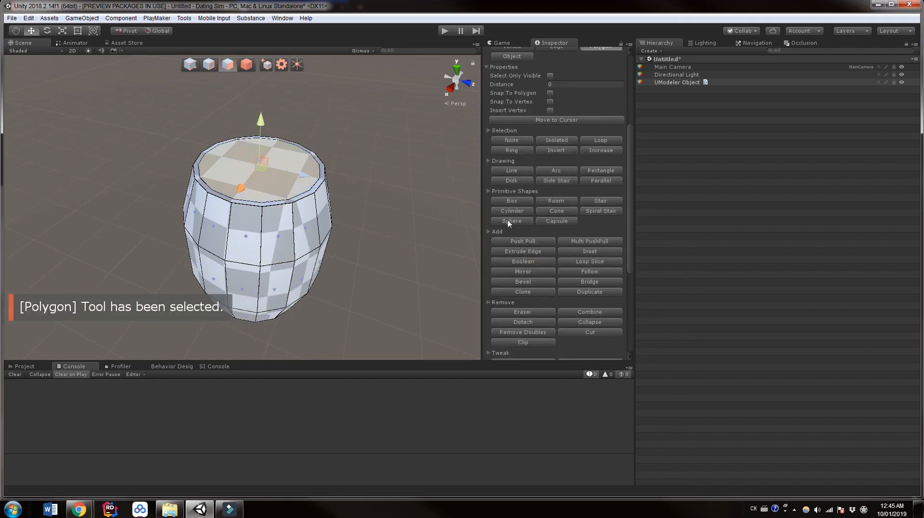
Push Pull the inset top face down into the barrel, undoing three times afterward
left_click(522, 241)
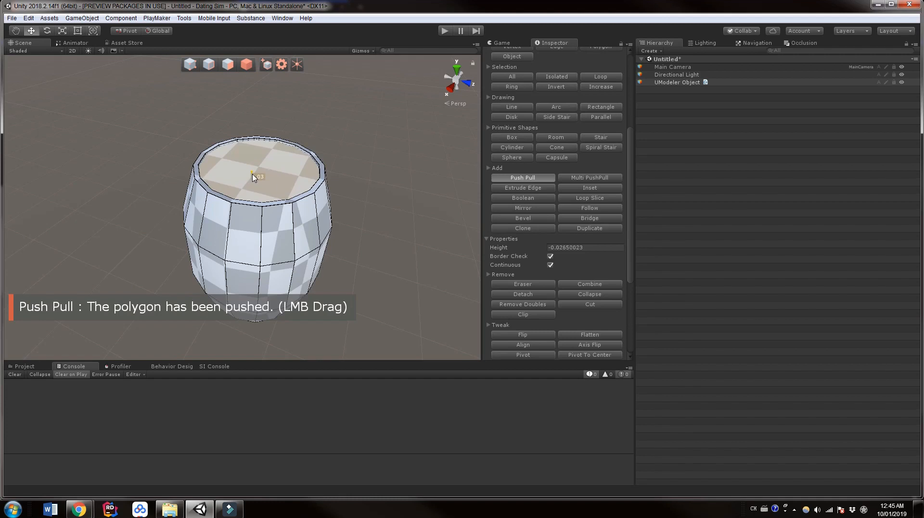
left_click_drag(254, 177, 254, 171)
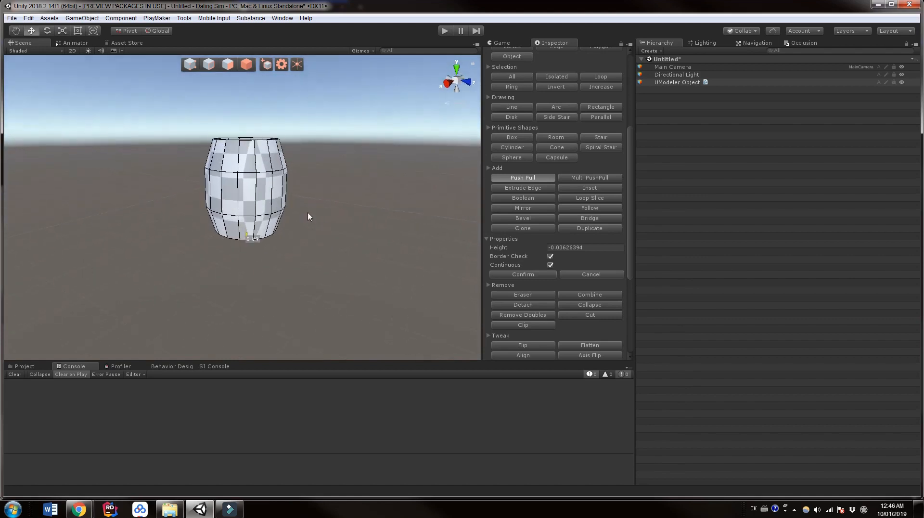
key("ctrl+z")
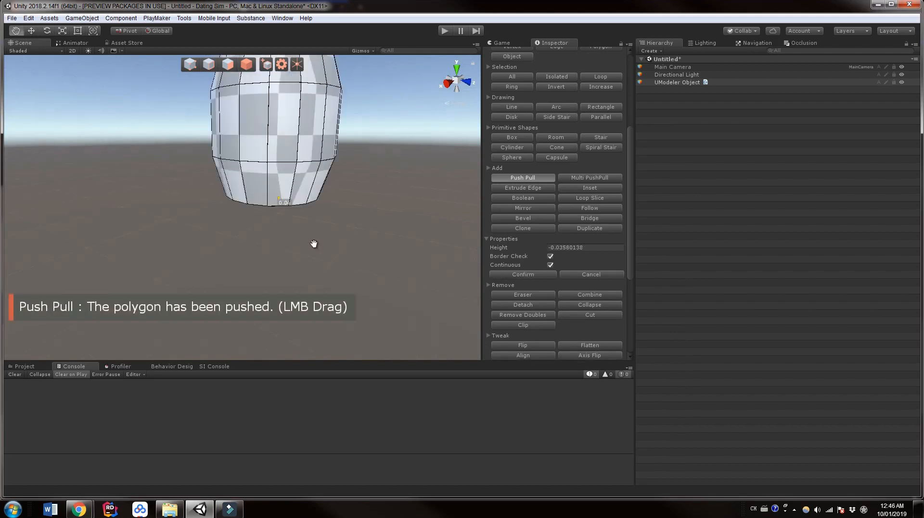
key("ctrl+z")
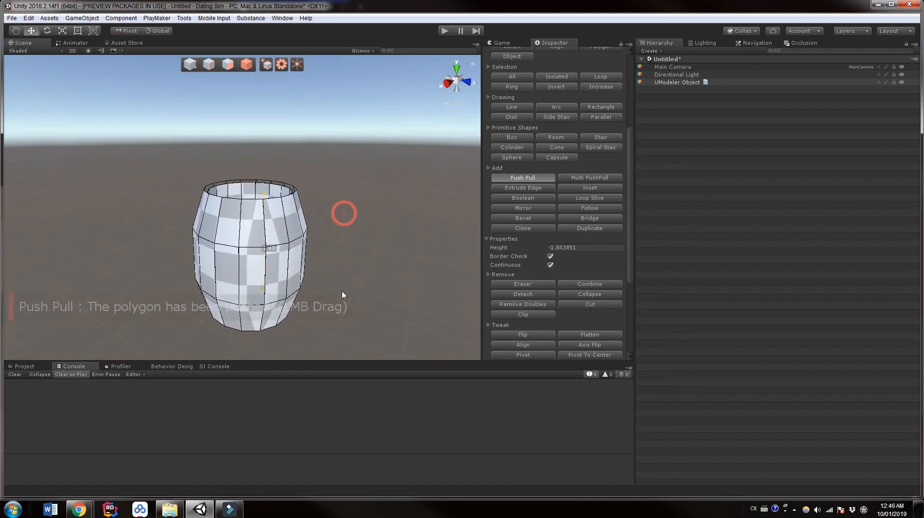
key("ctrl+z")
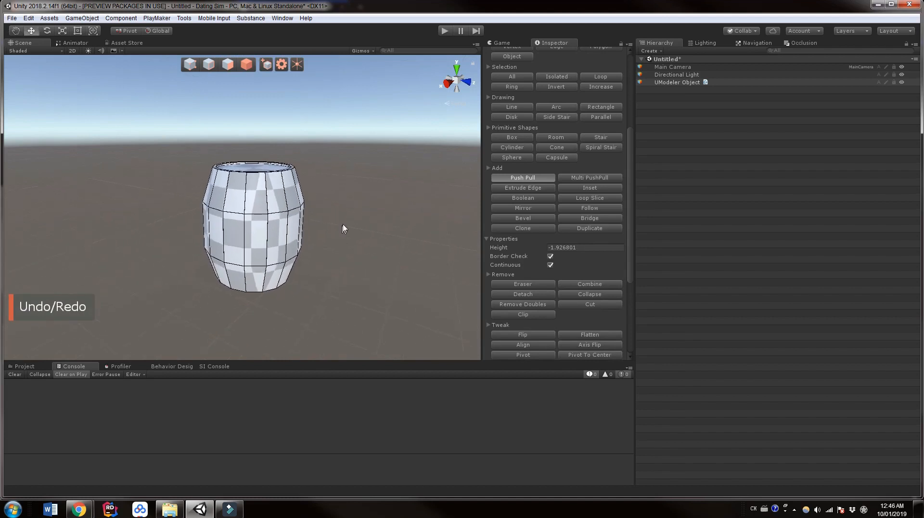
Return to Polygon selection mode and deselect the recessed top face
left_click(228, 64)
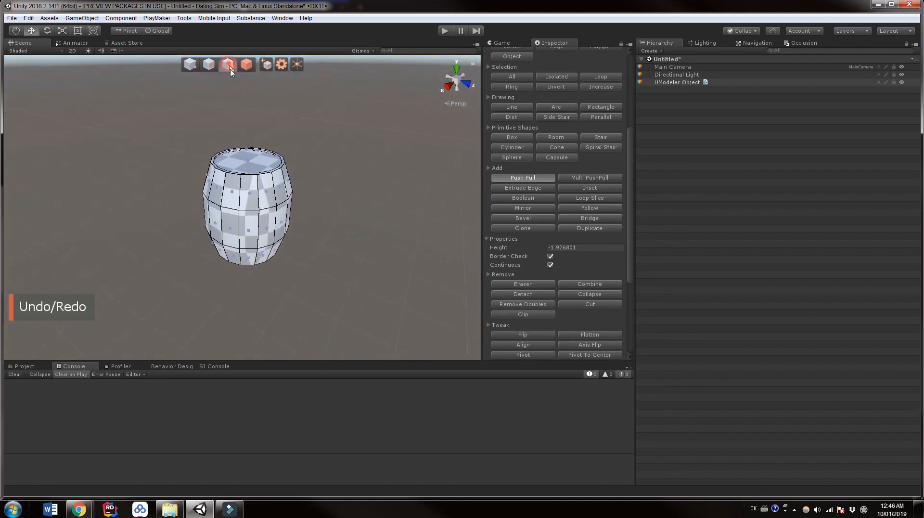
left_click(228, 64)
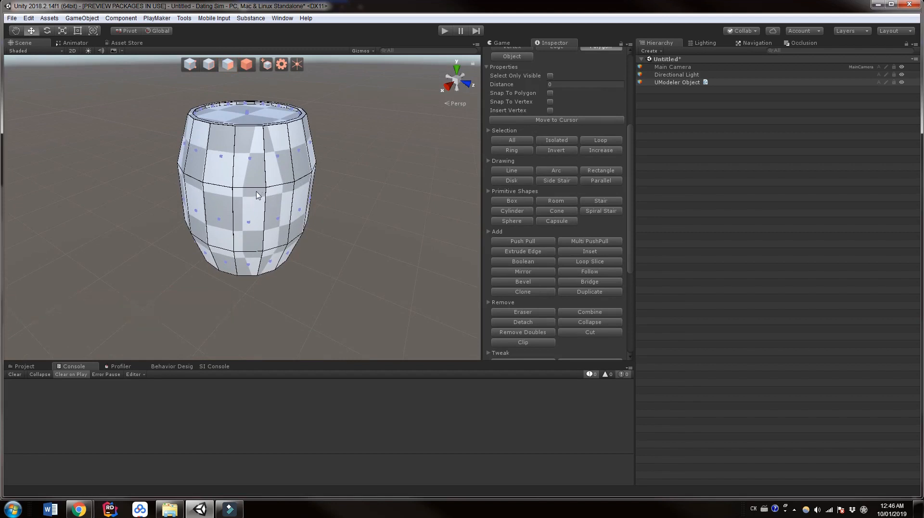
mouse_move(79, 508)
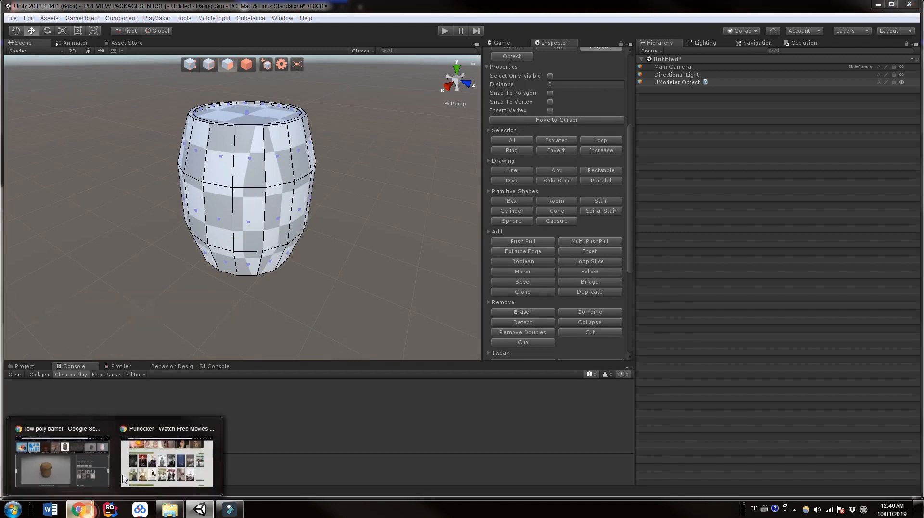
left_click(61, 460)
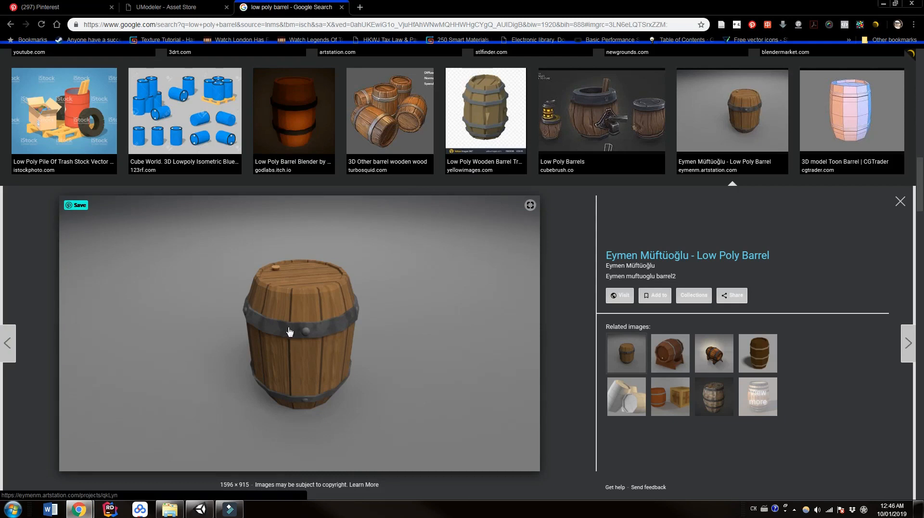
mouse_move(288, 389)
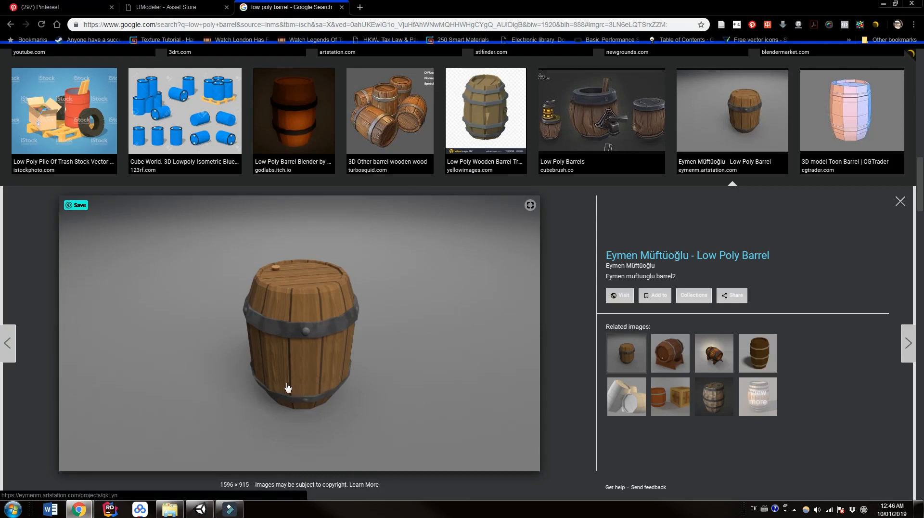
mouse_move(872, 4)
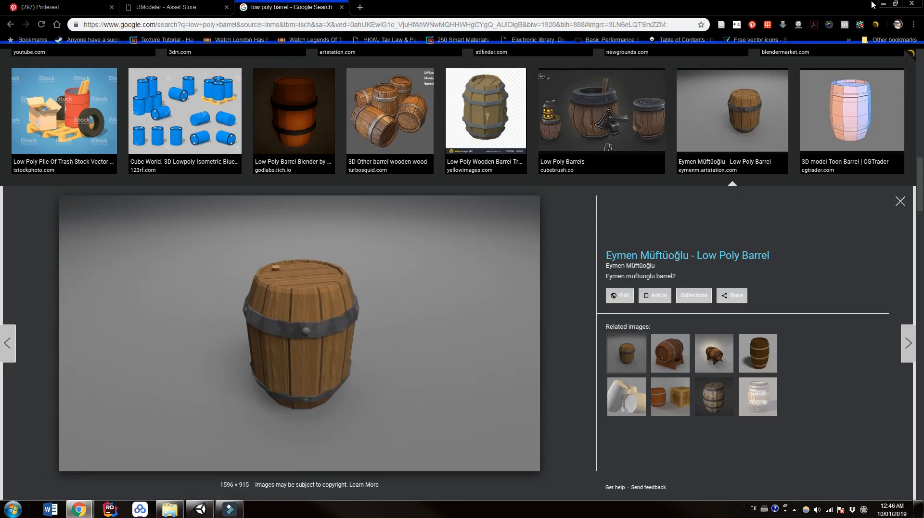
left_click(200, 507)
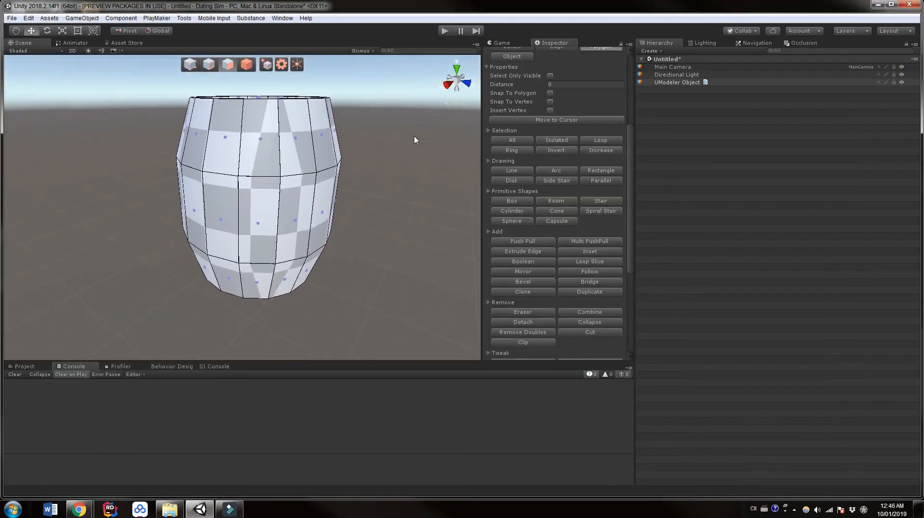
In Edge mode, loop-slice the barrel body and select the upper and lower horizontal edge loops
left_click(210, 64)
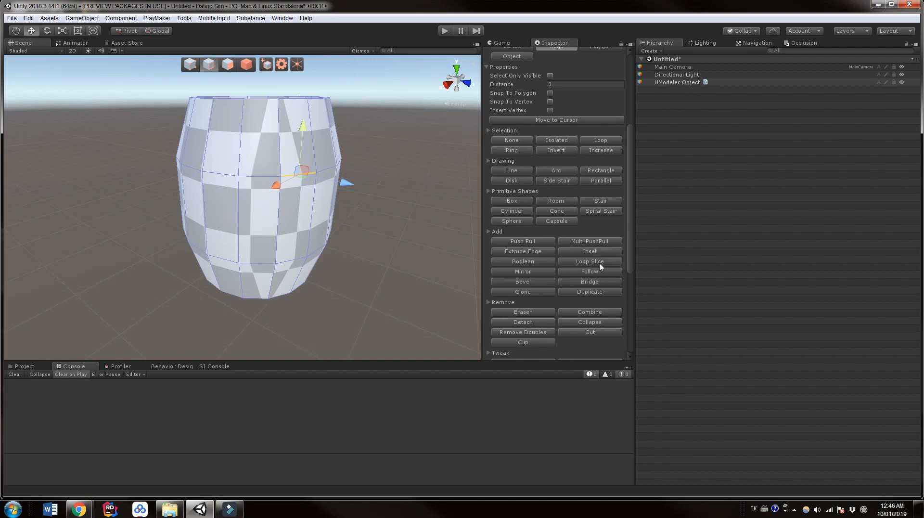
left_click(589, 261)
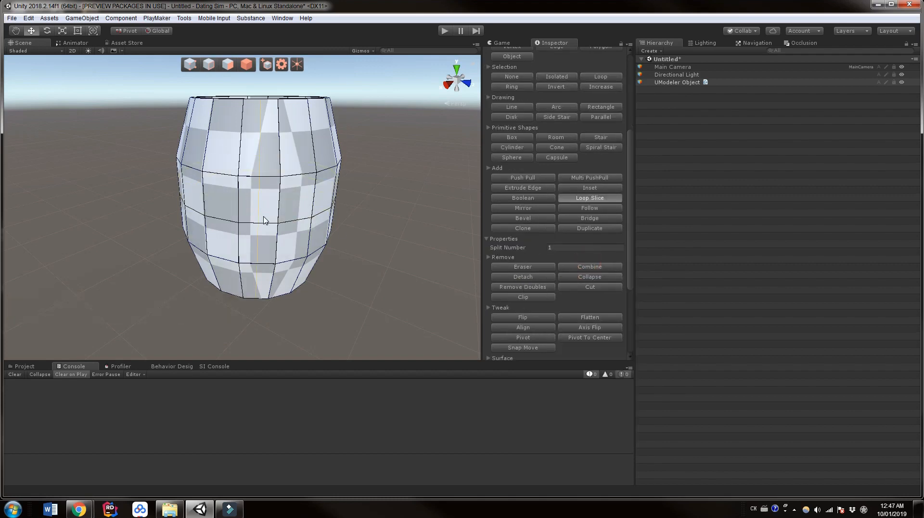
key("ctrl+z")
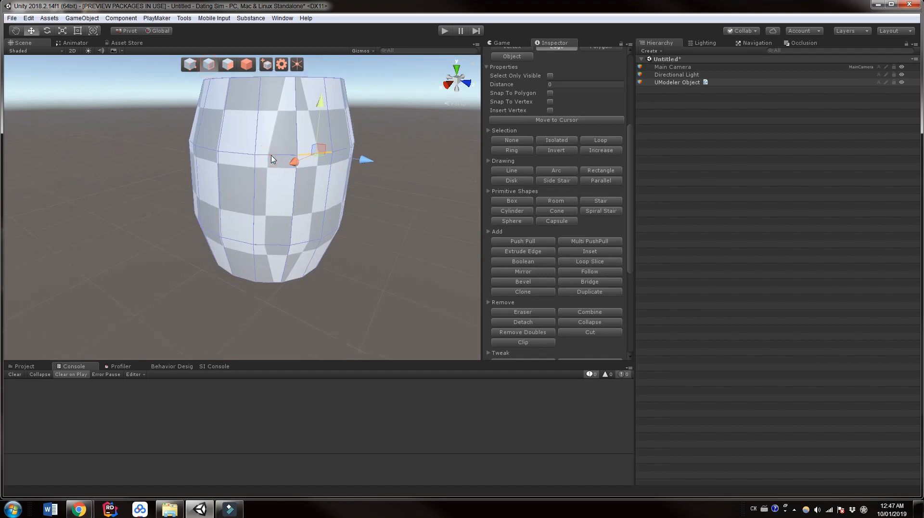
double_click(272, 159)
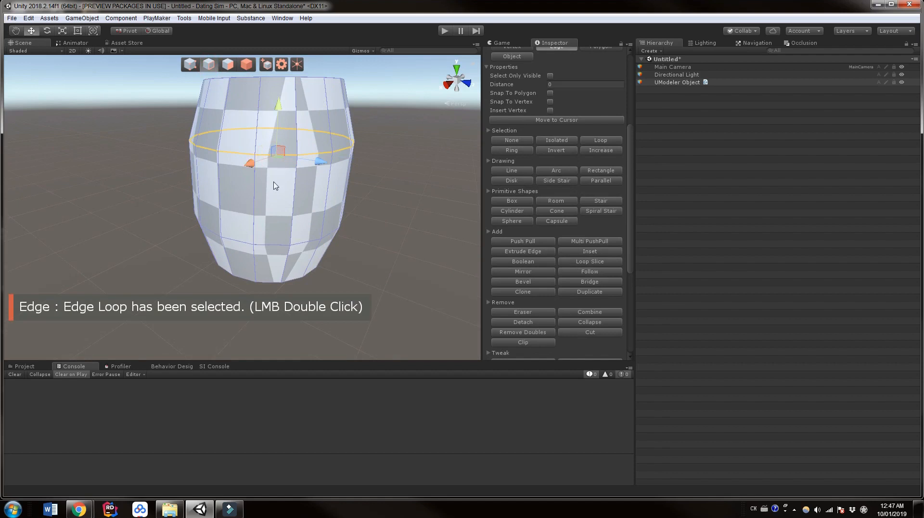
double_click(273, 247)
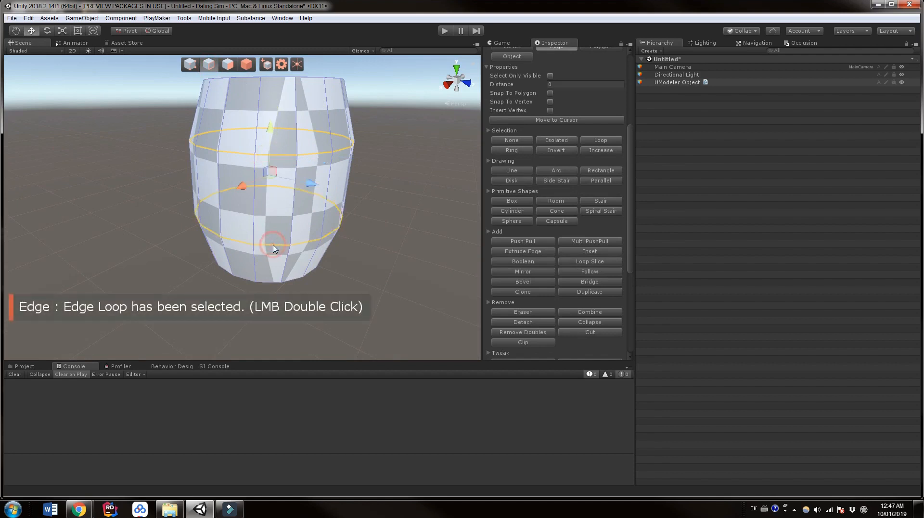
mouse_move(631, 222)
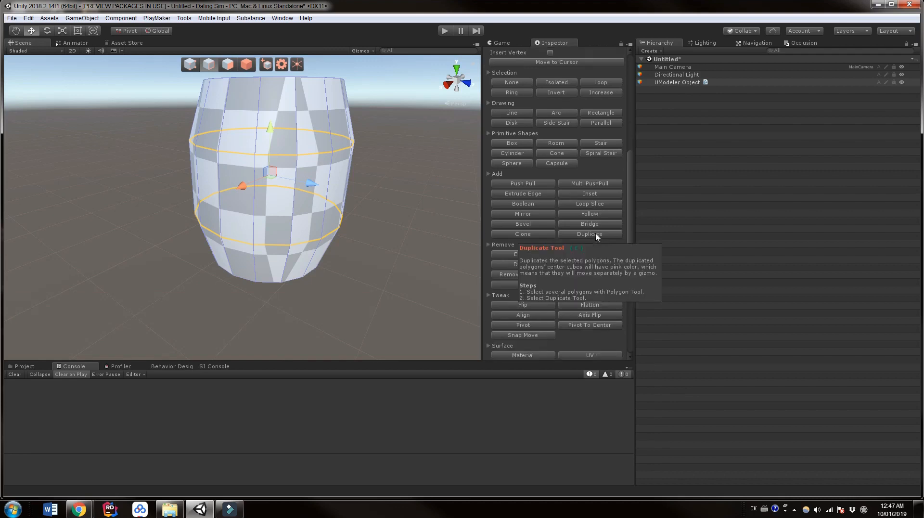
Bevel both selected edge loops with Width 0.1 and 1 segment, then confirm
scroll("down", 3)
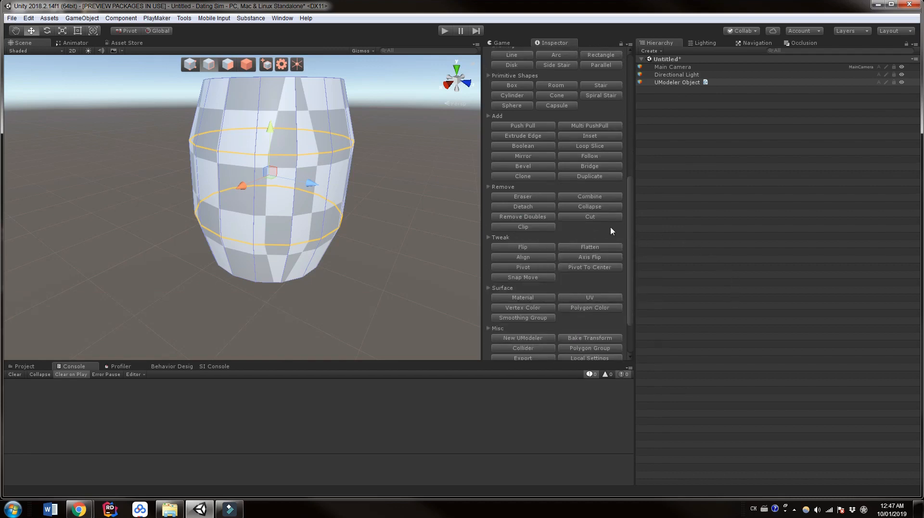
mouse_move(521, 170)
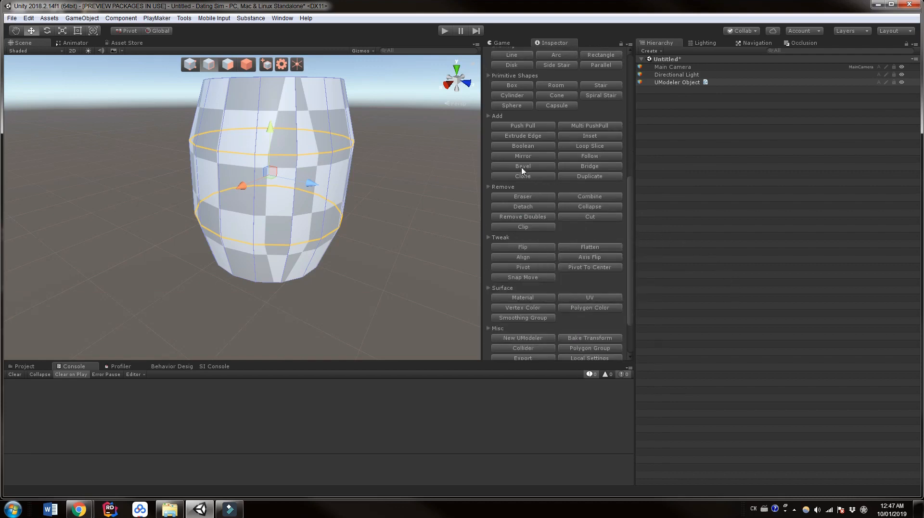
left_click(522, 165)
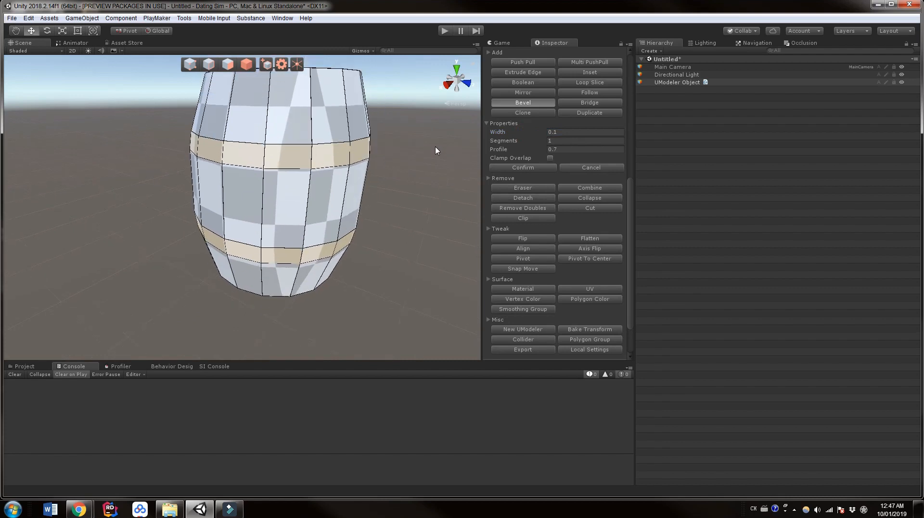
left_click(522, 167)
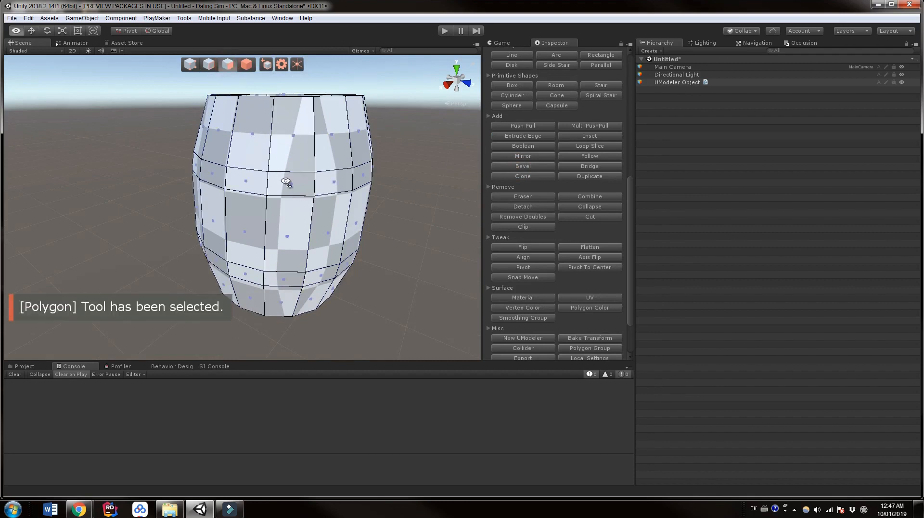
Select the full ring of faces on the upper band
left_click(291, 181)
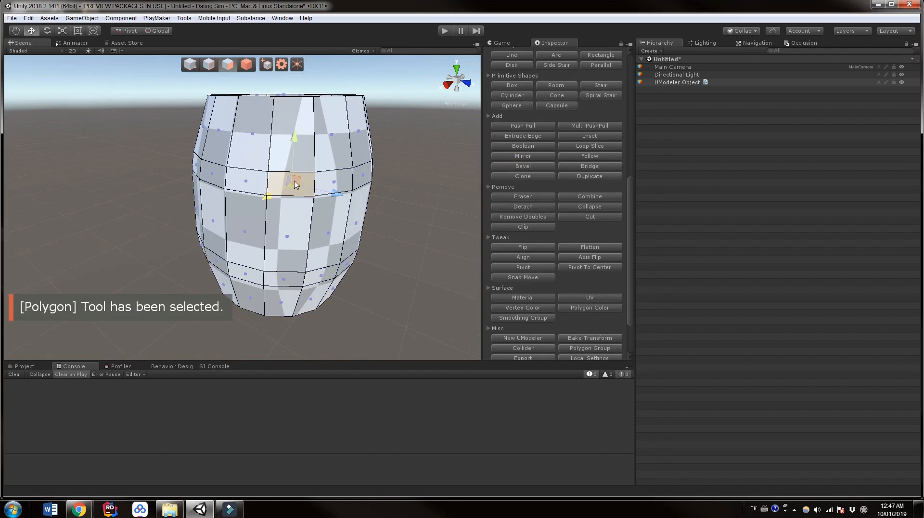
left_click(294, 183)
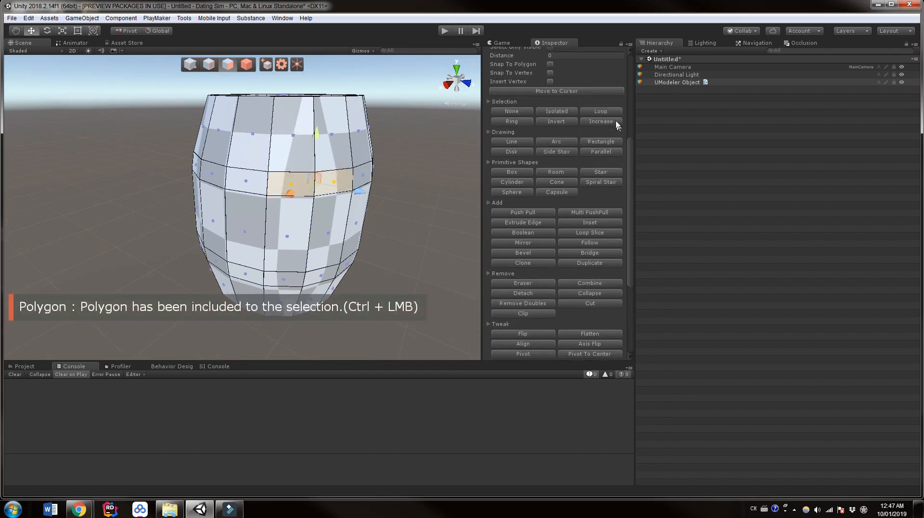
left_click(601, 111)
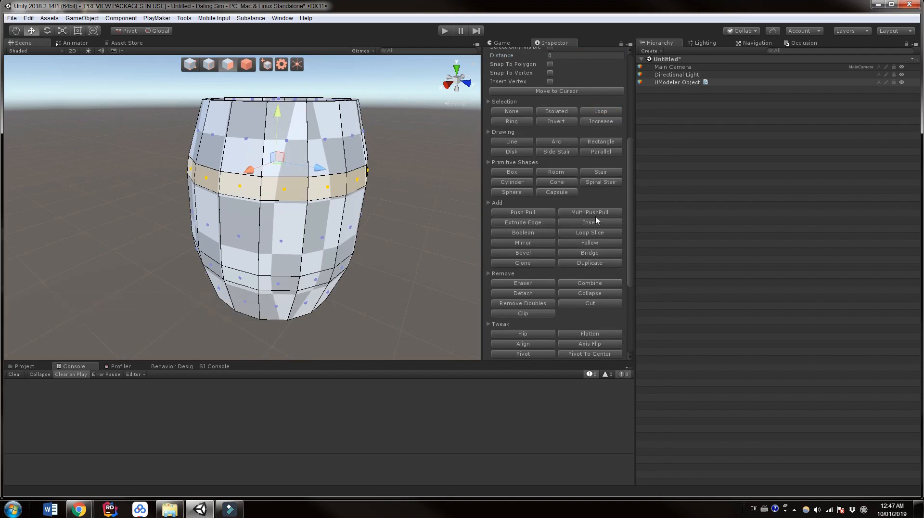
mouse_move(589, 212)
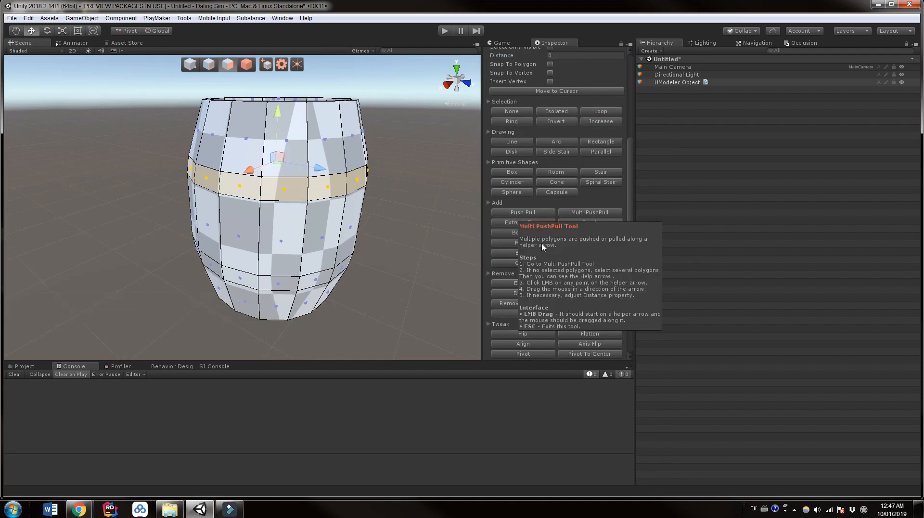
mouse_move(585, 214)
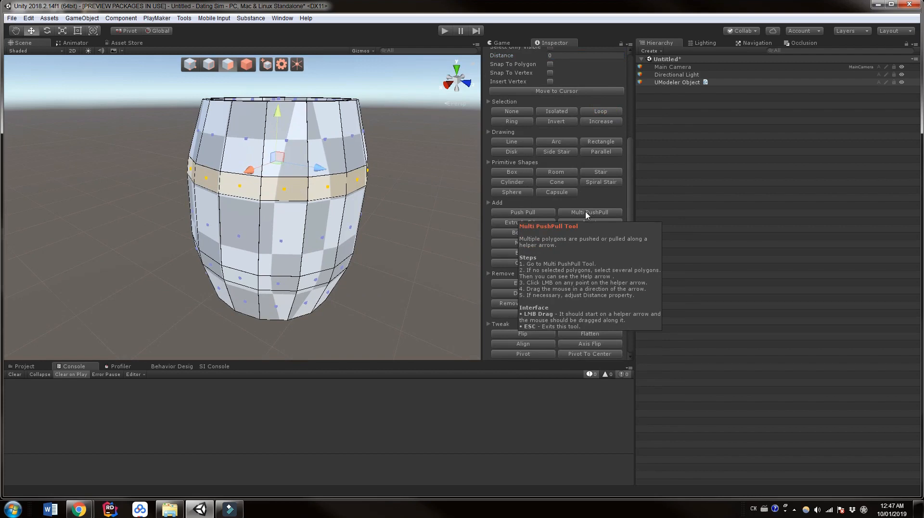
Multi PushPull the upper band slightly outward along vertex normals and confirm
left_click(589, 212)
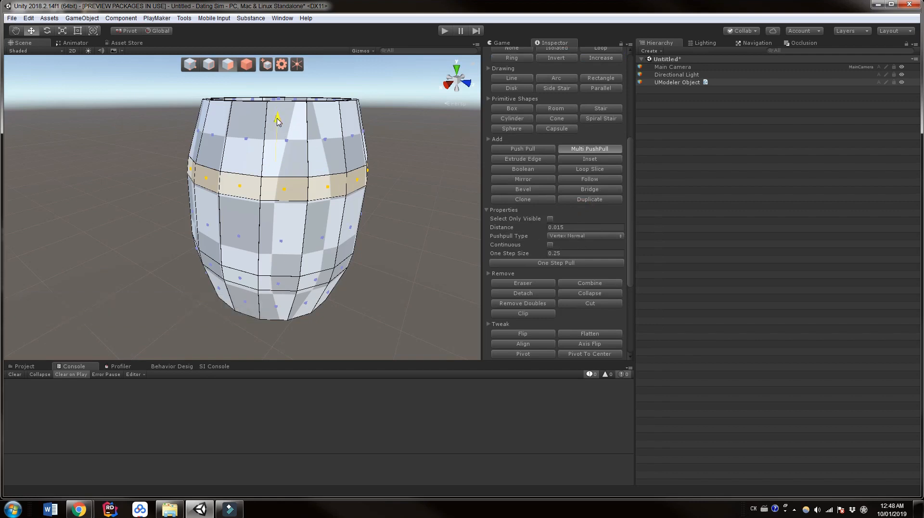
left_click_drag(277, 118, 280, 106)
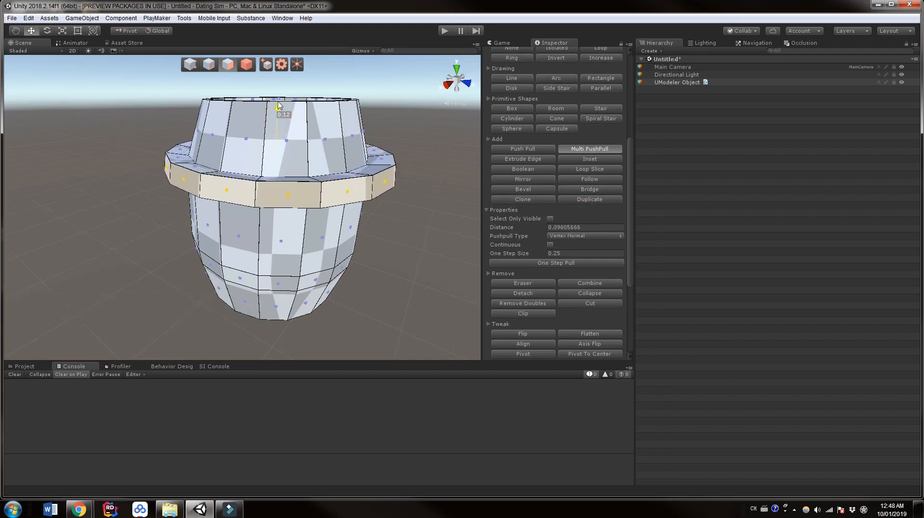
key("ctrl+z")
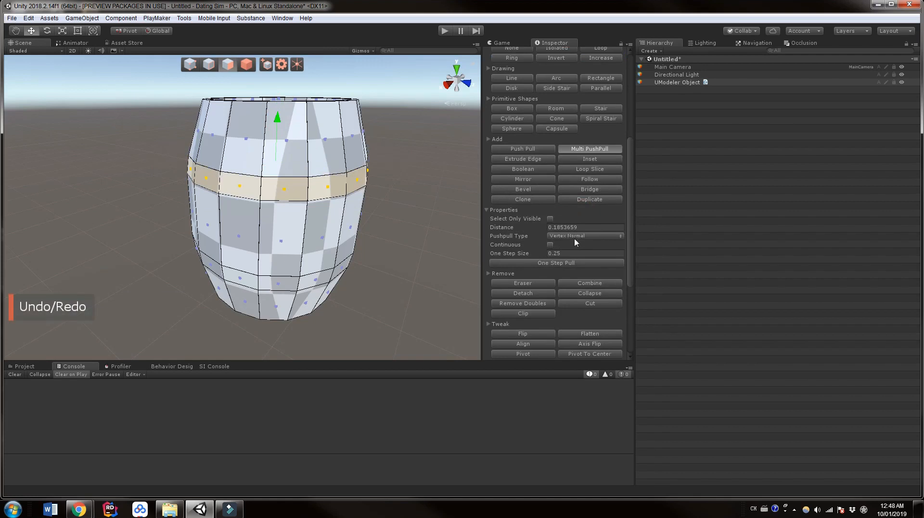
left_click(585, 235)
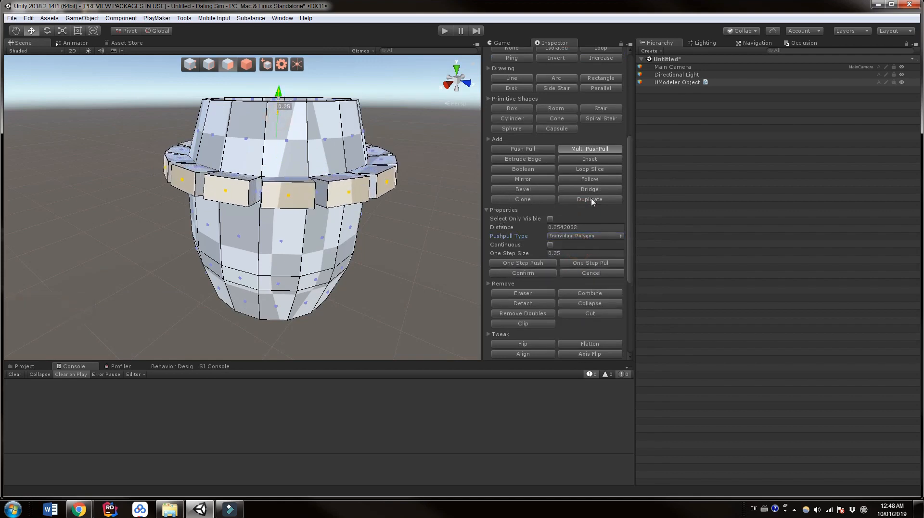
left_click(583, 235)
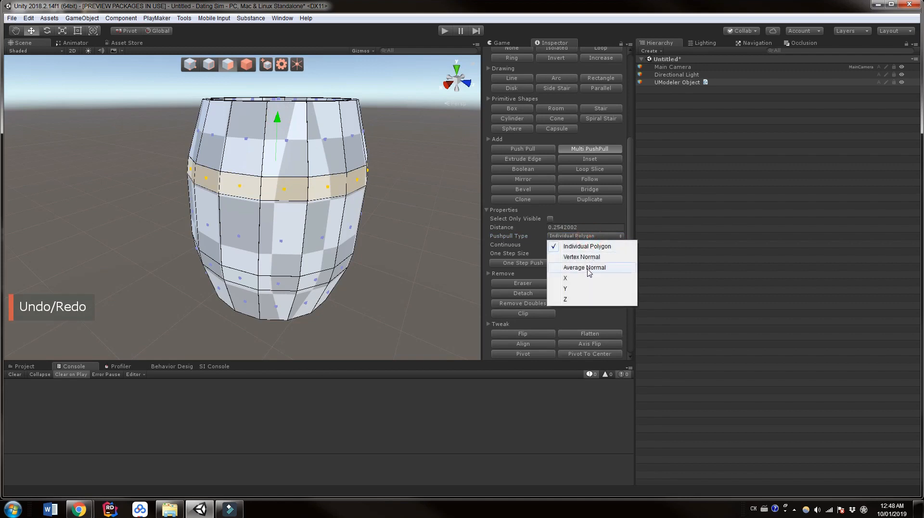
left_click(583, 267)
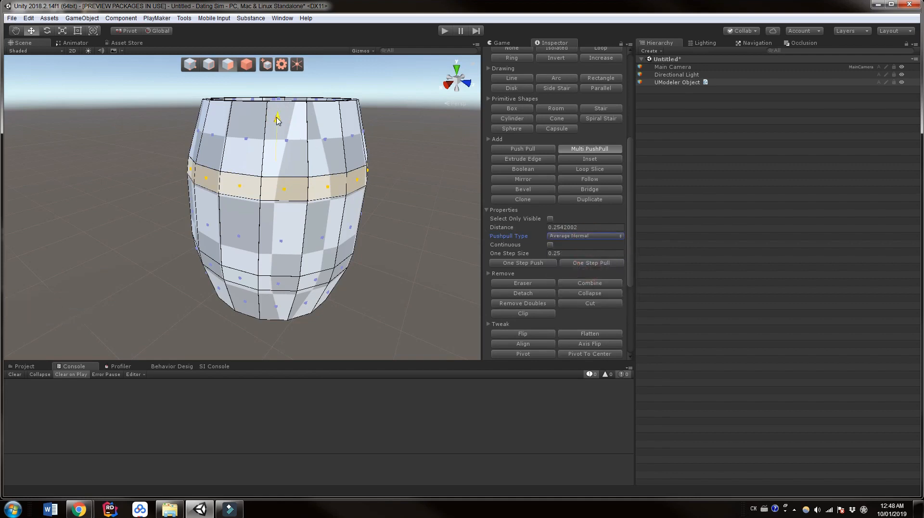
key("ctrl+z")
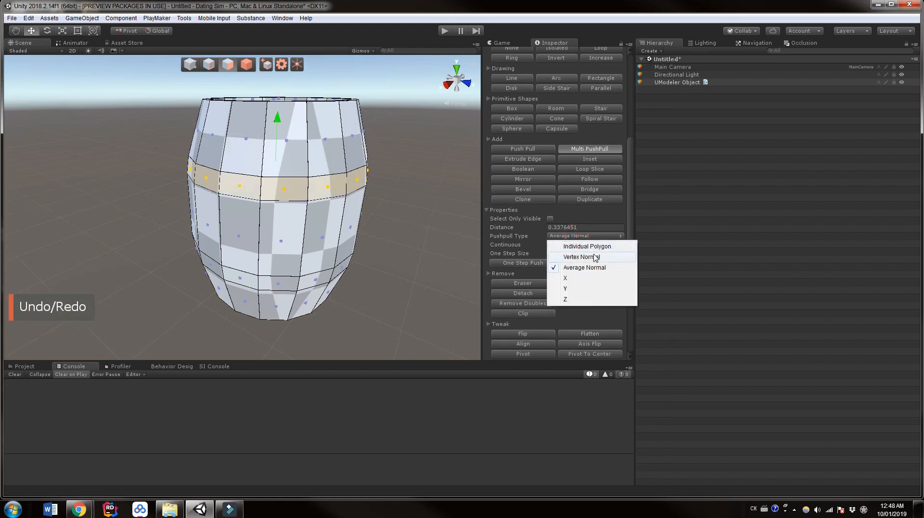
left_click(579, 257)
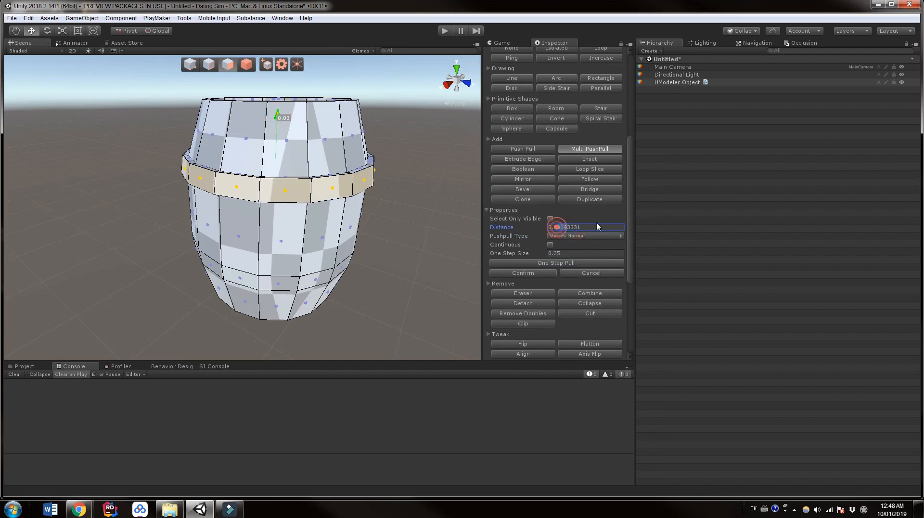
type("0.05")
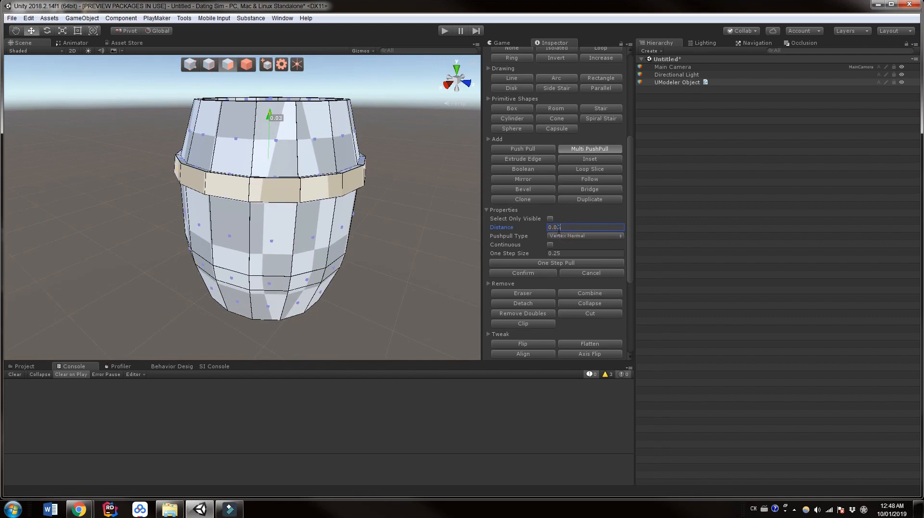
left_click(522, 272)
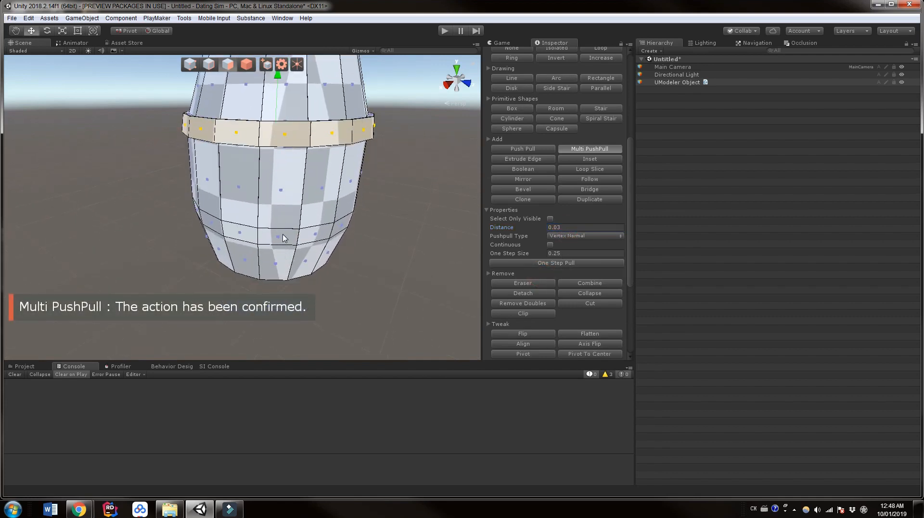
Select the lower band's face ring and confirm a matching Multi PushPull outward
left_click(301, 236)
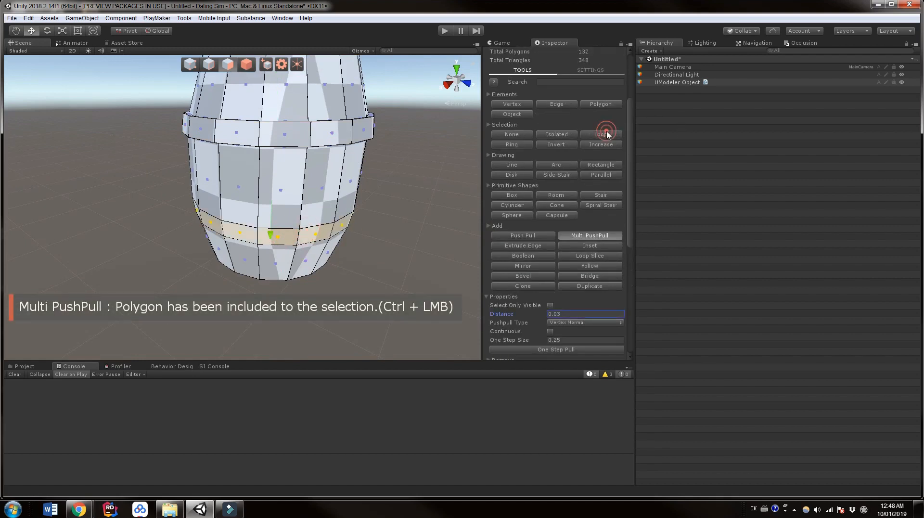
left_click(601, 134)
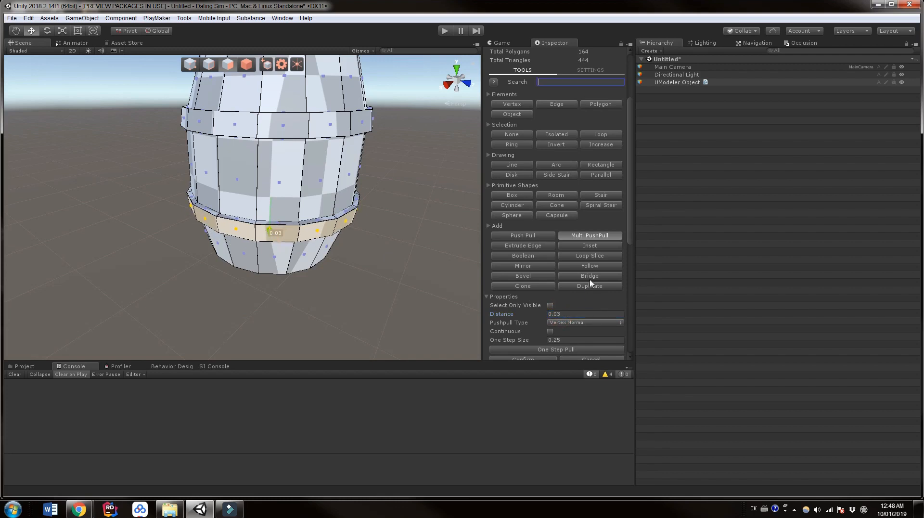
left_click(522, 358)
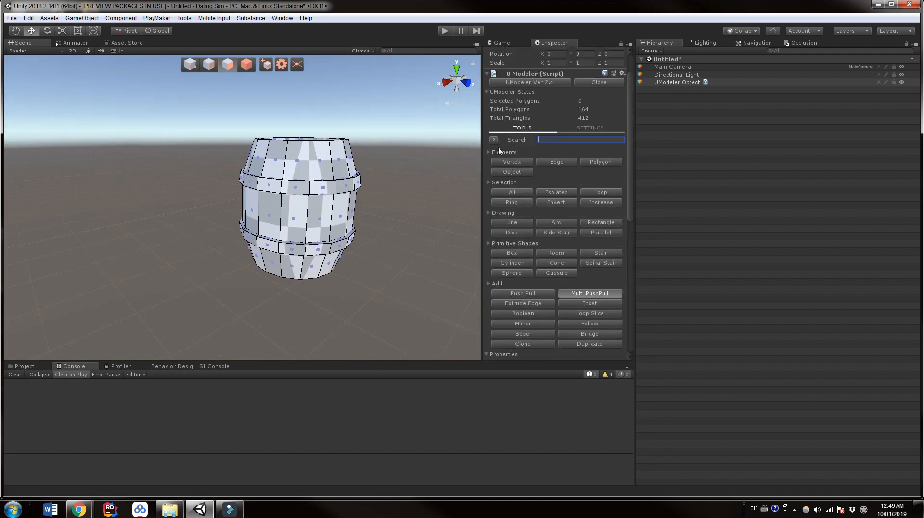
Close UModeler mesh editing and tick Convex on the barrel's Mesh Collider
left_click(487, 92)
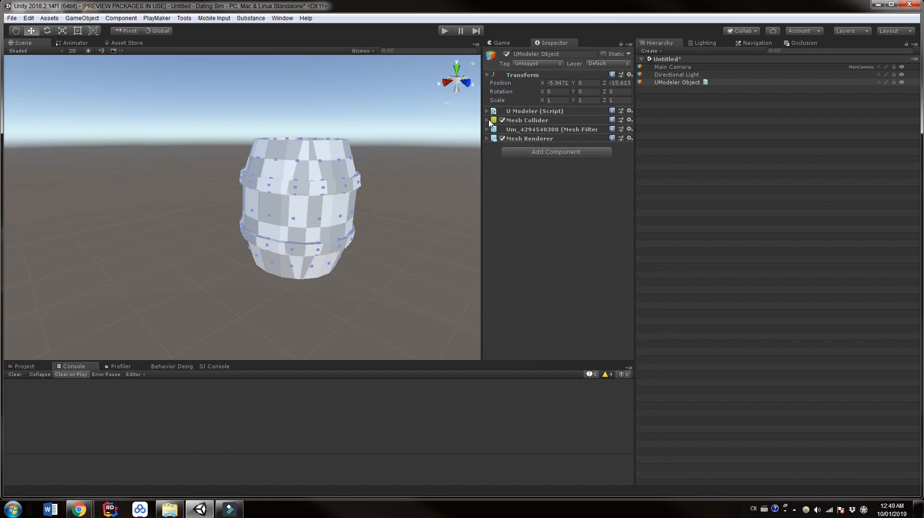
left_click(486, 120)
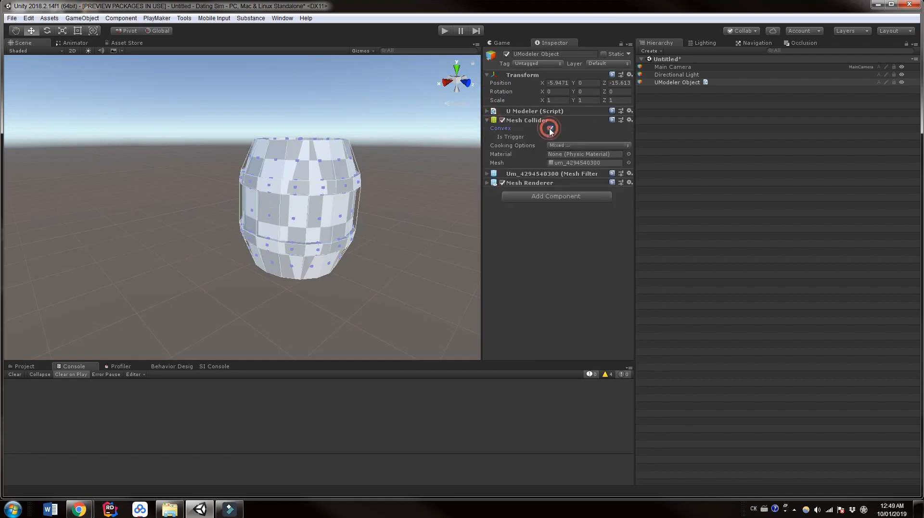
left_click(549, 128)
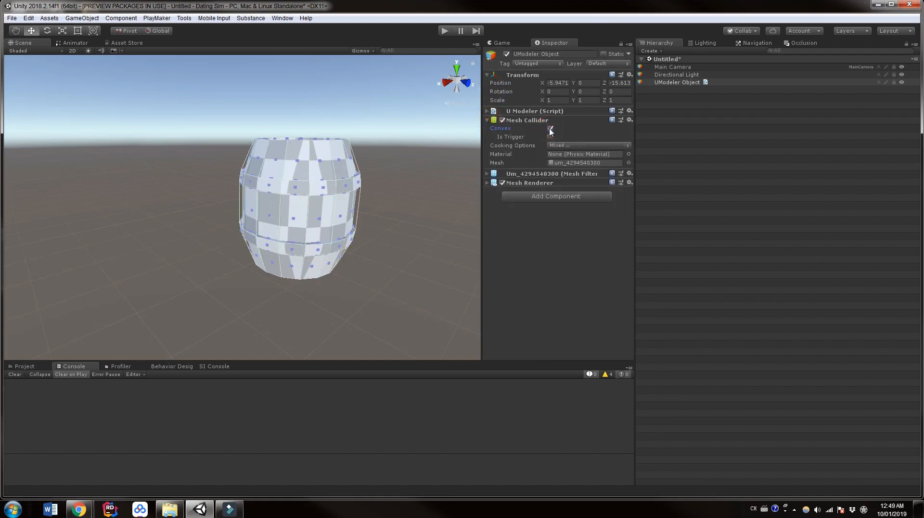
left_click(487, 119)
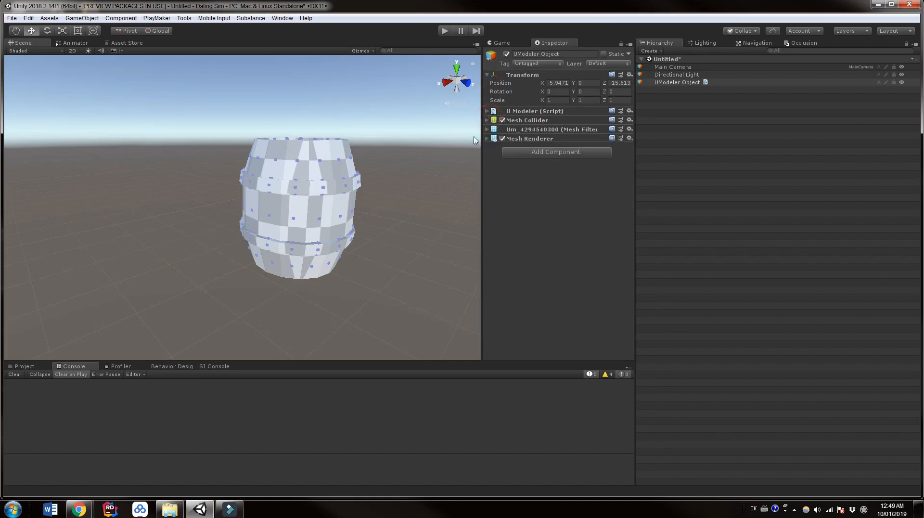